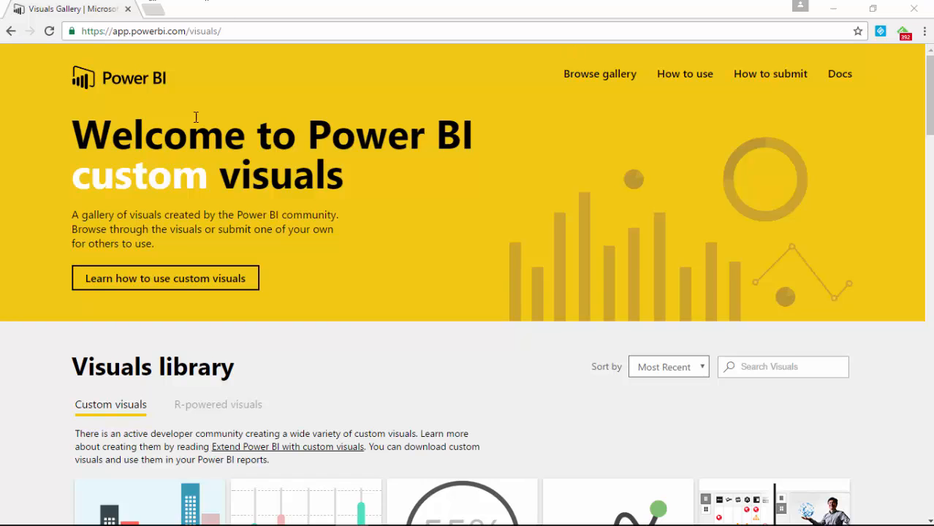
mouse_move(522, 339)
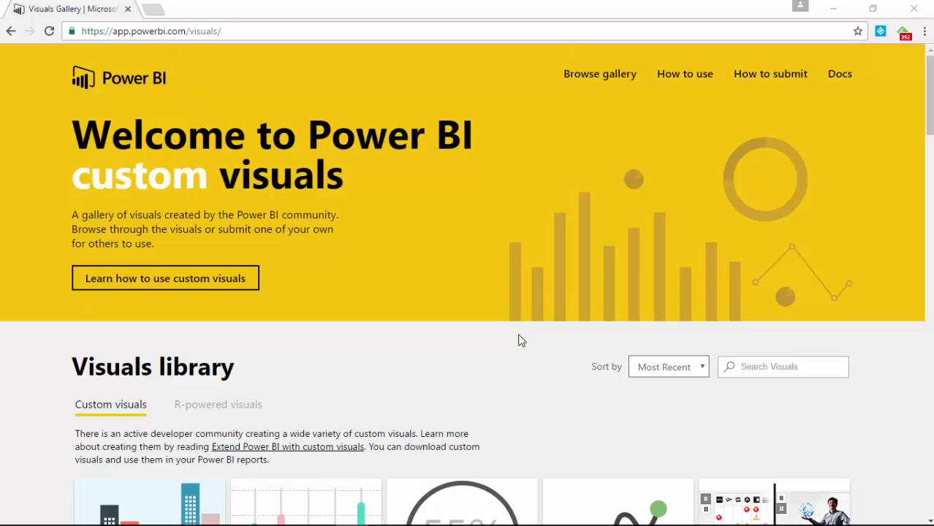
Step: Find the LinearGauge tile in the Visuals gallery, view its details and download it
scroll("down", 3)
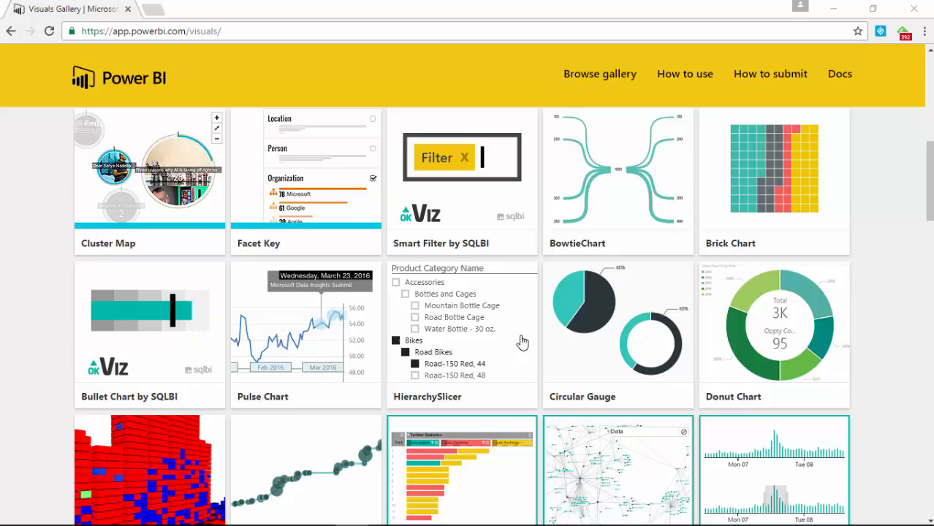
scroll("down", 3)
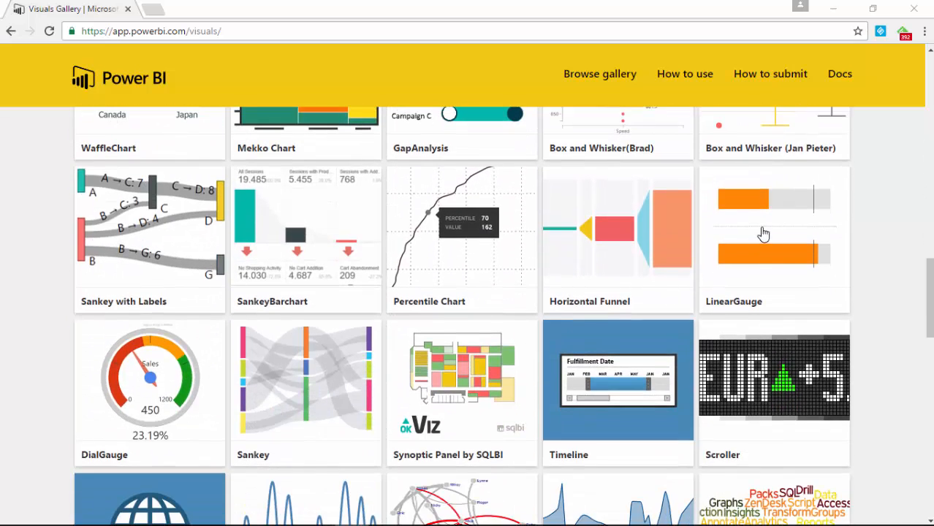
mouse_move(773, 289)
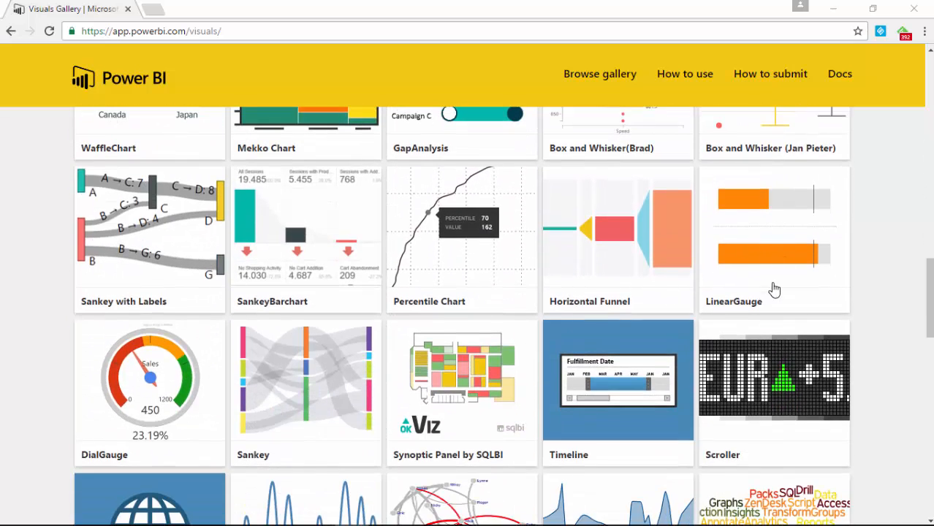
left_click(773, 230)
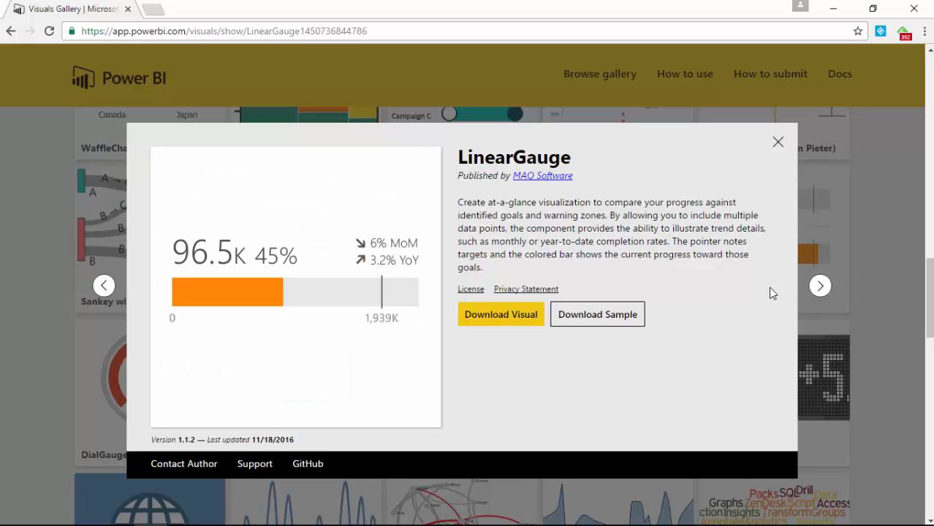
mouse_move(487, 324)
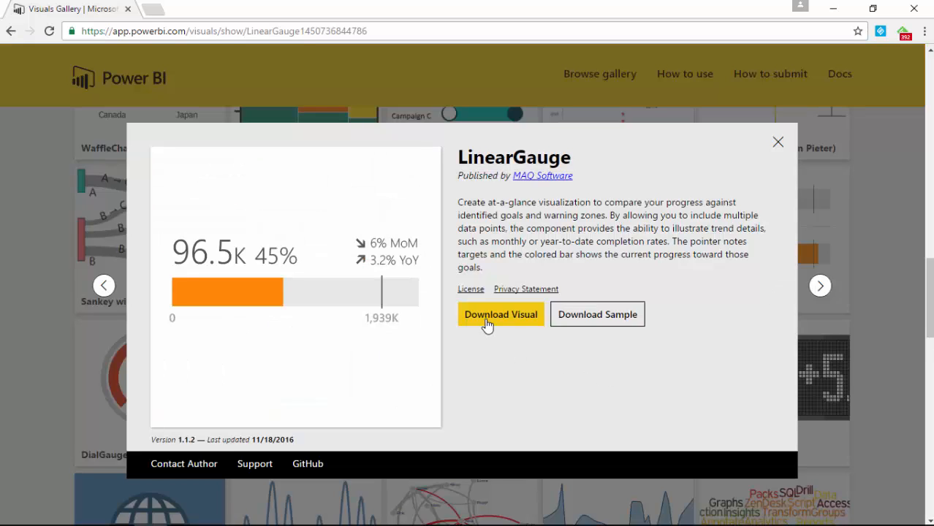
mouse_move(597, 314)
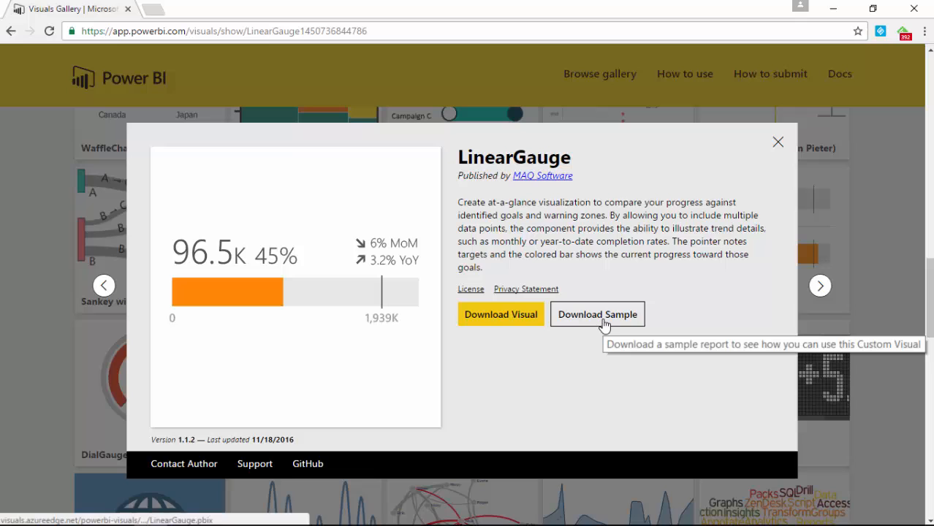
left_click(597, 314)
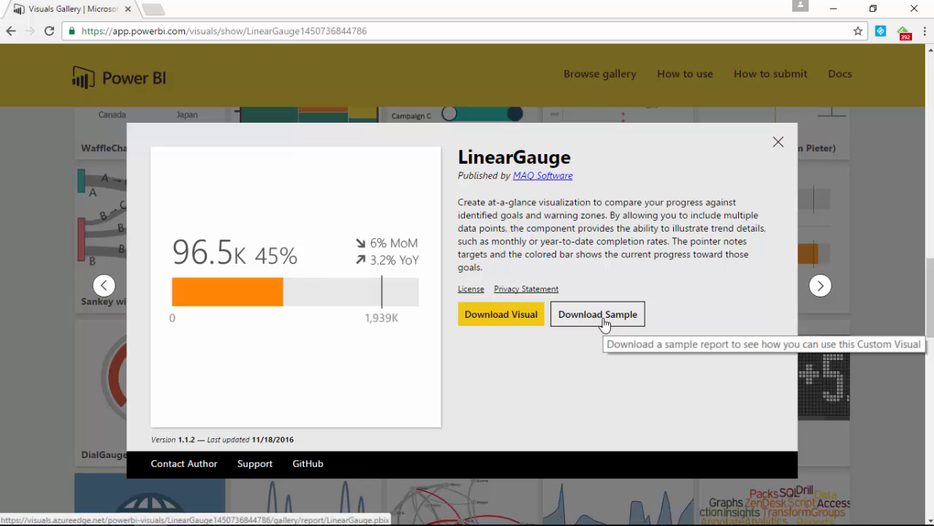
mouse_move(609, 363)
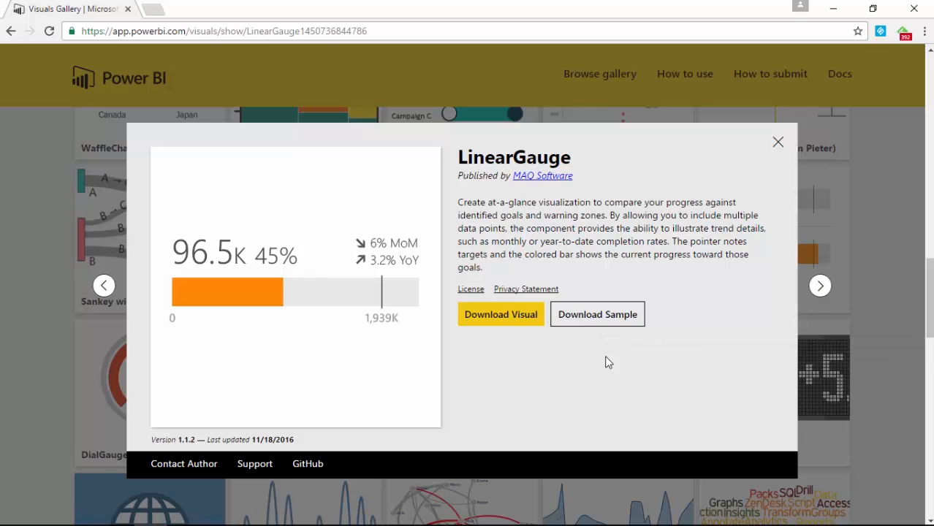
mouse_move(558, 355)
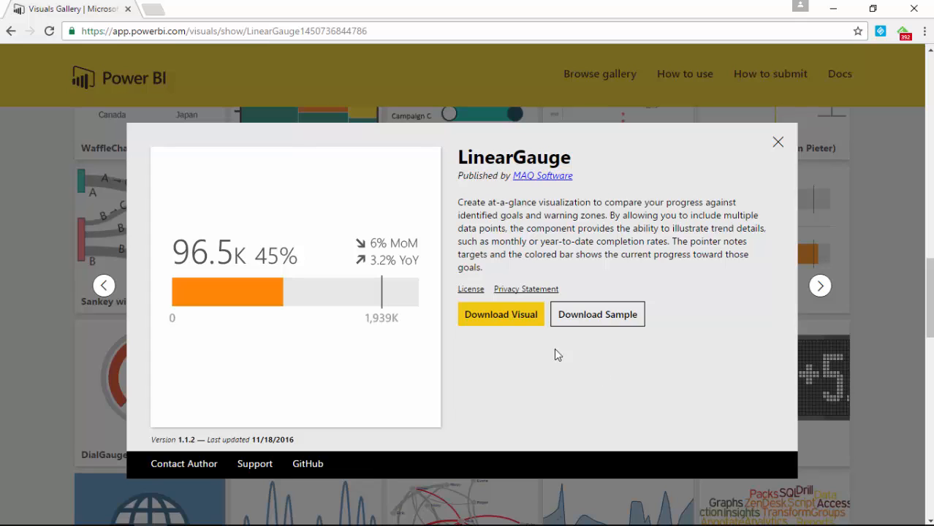
mouse_move(489, 330)
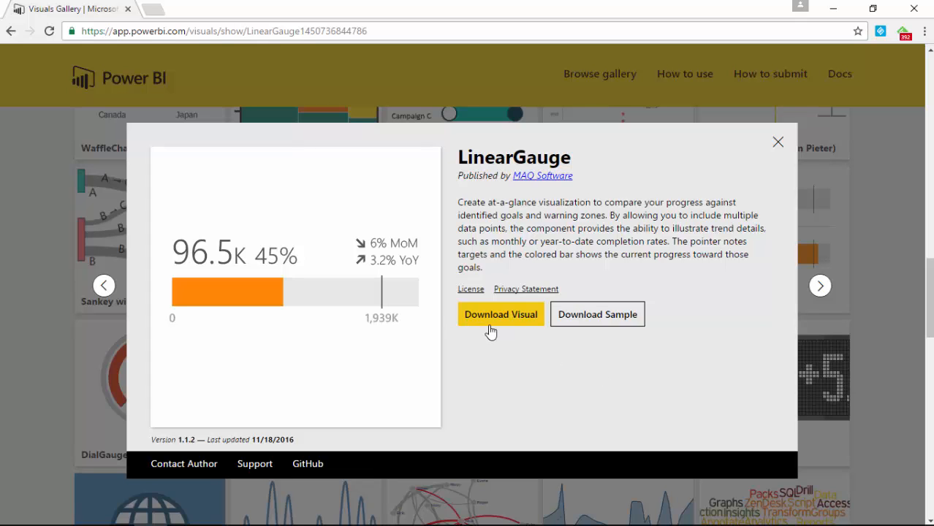
left_click(777, 142)
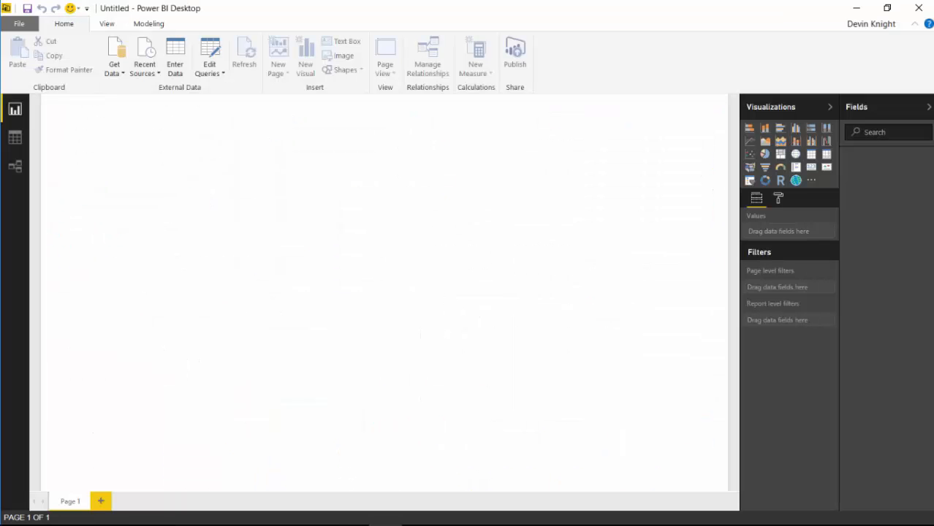
mouse_move(699, 385)
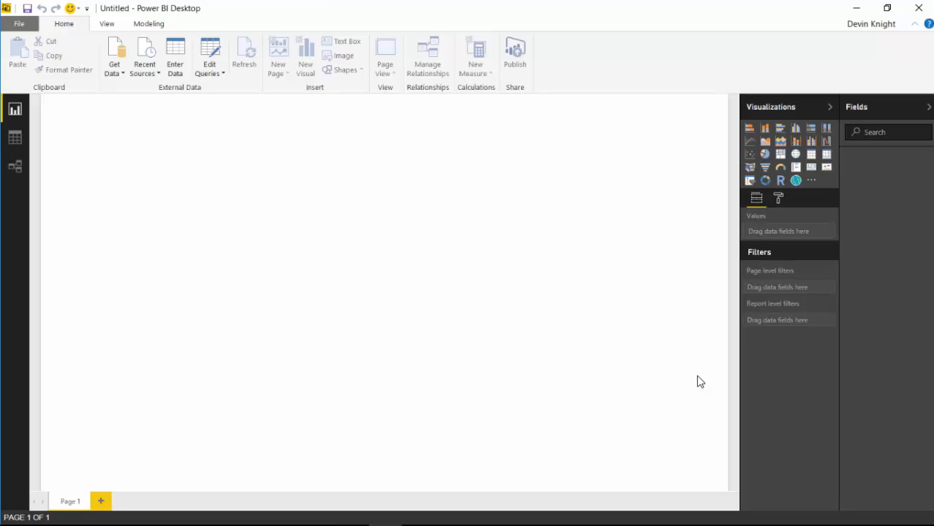
mouse_move(650, 368)
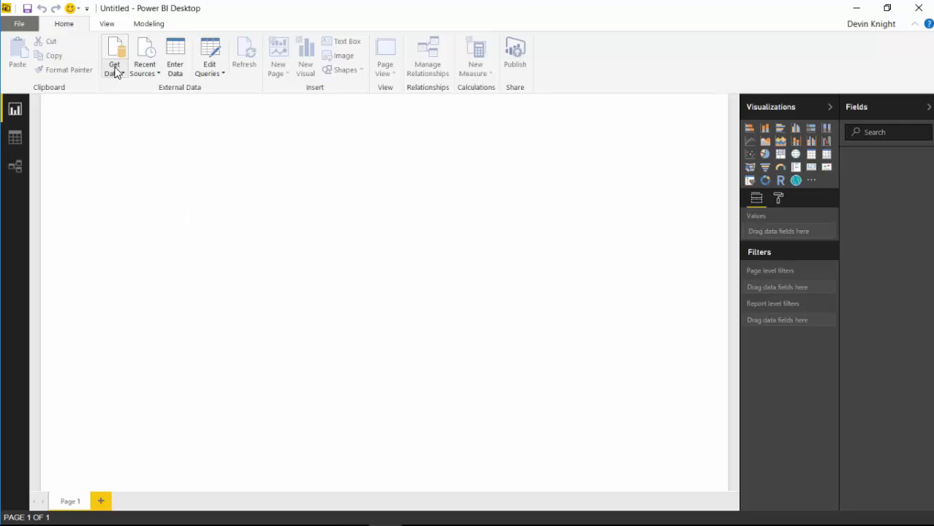
Step: Load the Sales Metrics sheet from the Region Gauge Excel workbook
left_click(114, 55)
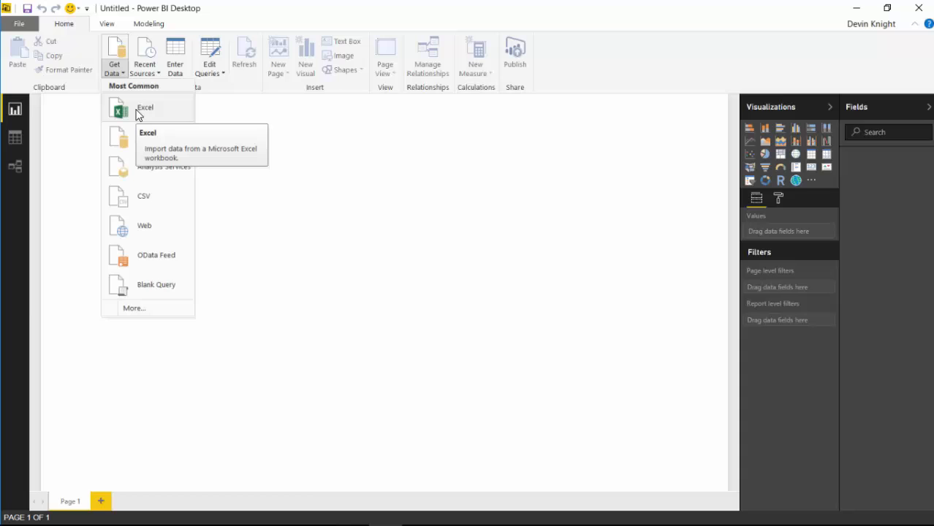
left_click(144, 107)
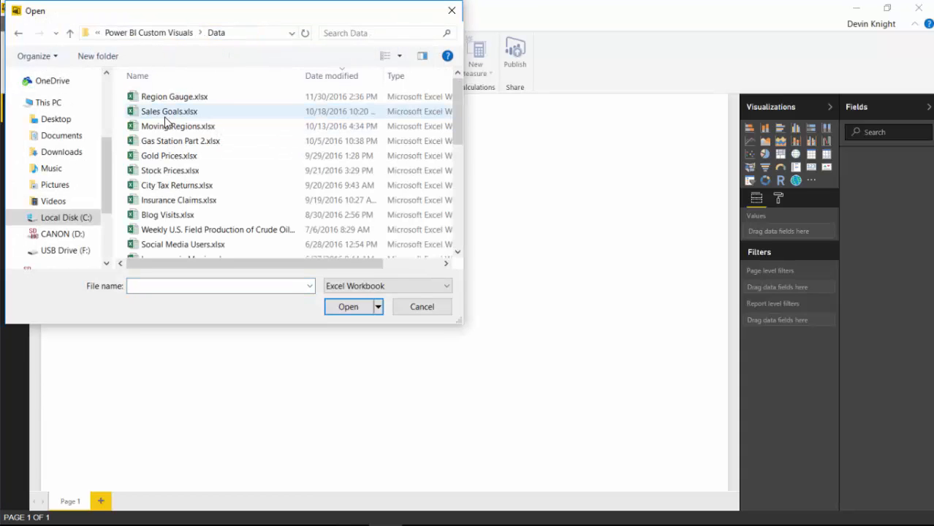
mouse_move(227, 229)
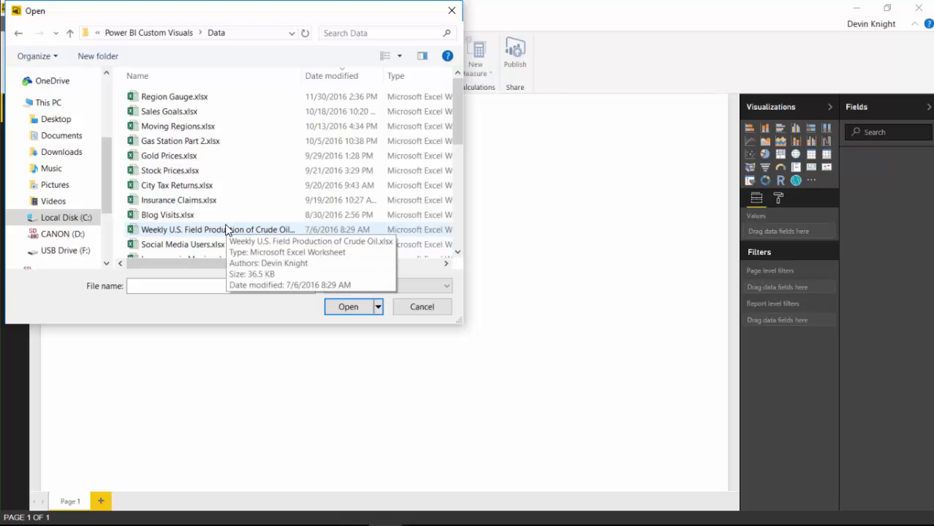
mouse_move(224, 191)
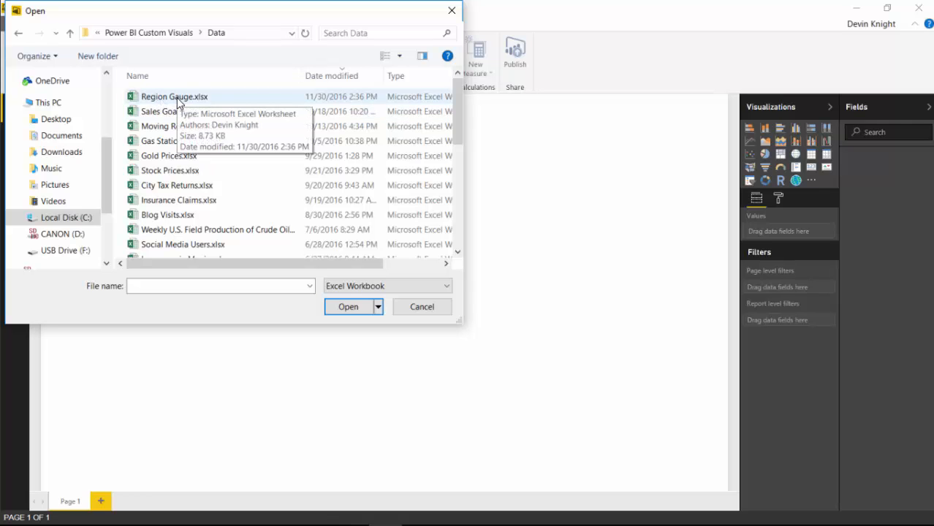
left_click(421, 306)
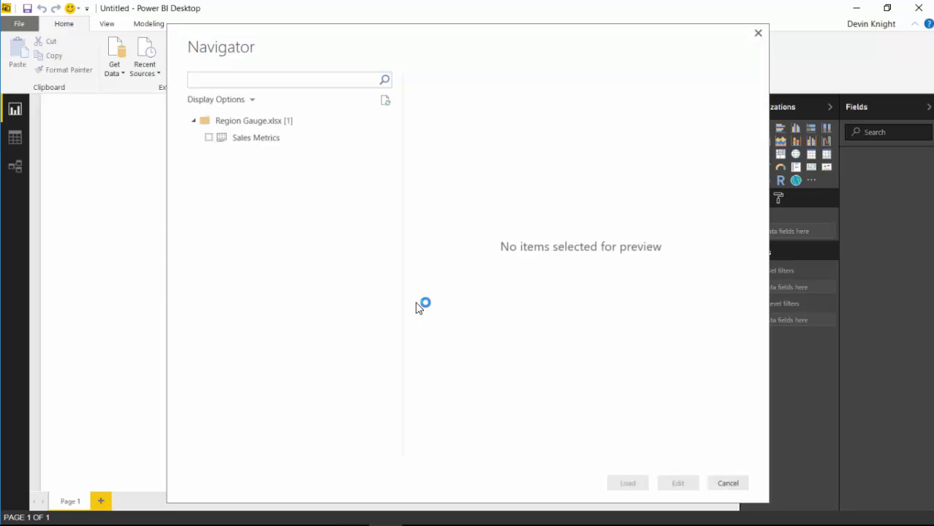
mouse_move(243, 154)
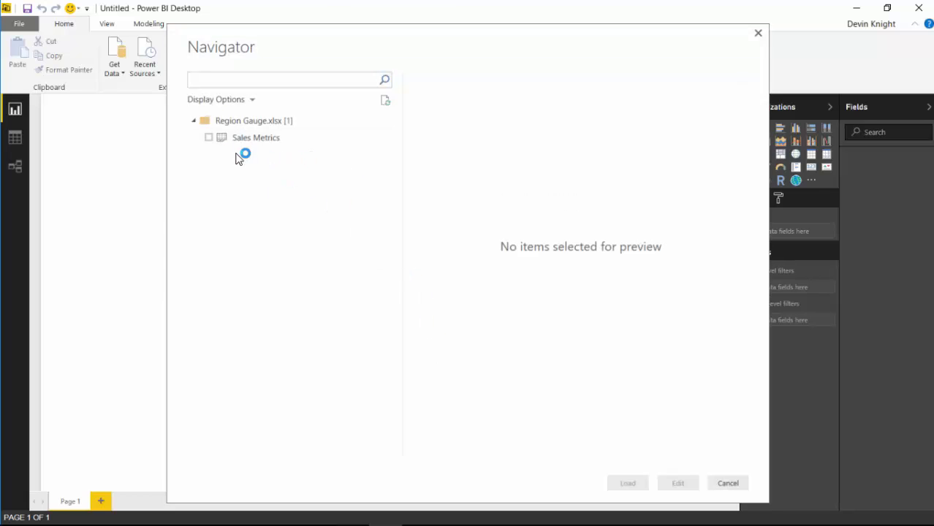
left_click(208, 138)
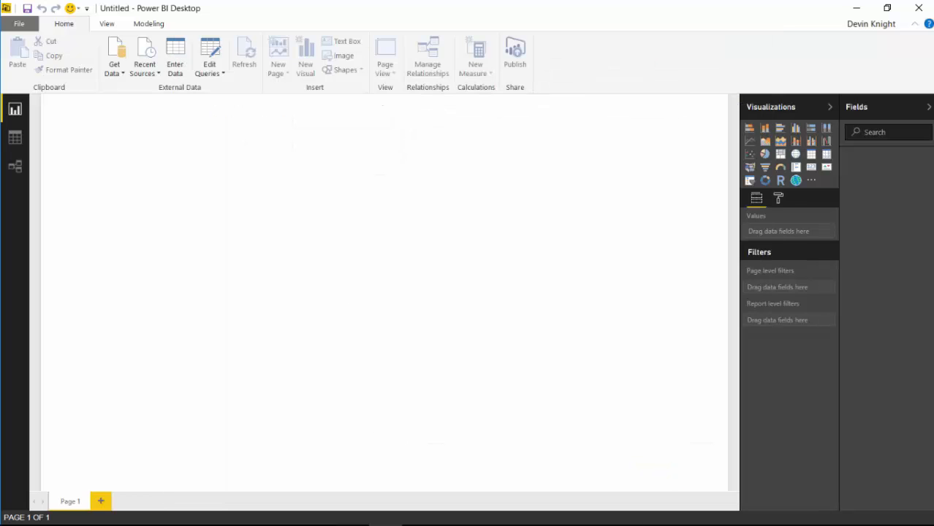
left_click(296, 101)
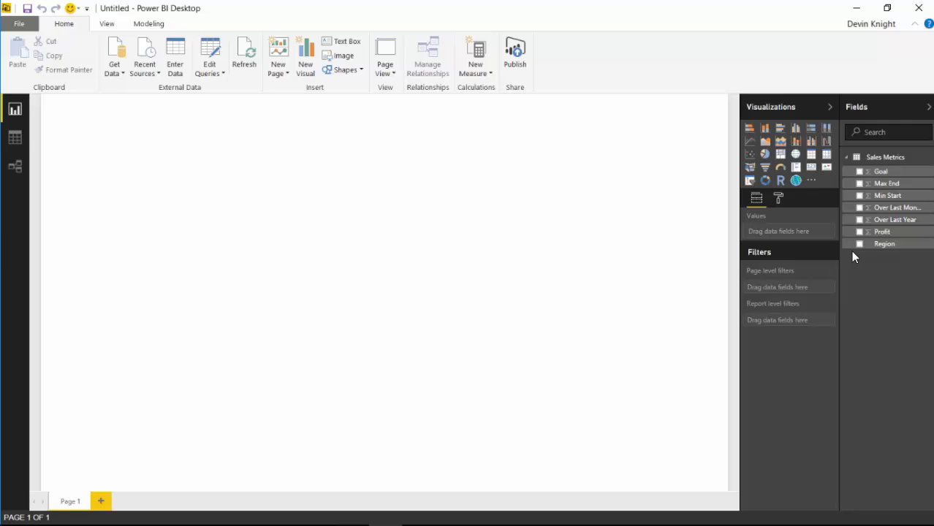
Step: Check all Sales Metrics fields, including Over Last Year, into a table and expand its general format settings
left_click(860, 243)
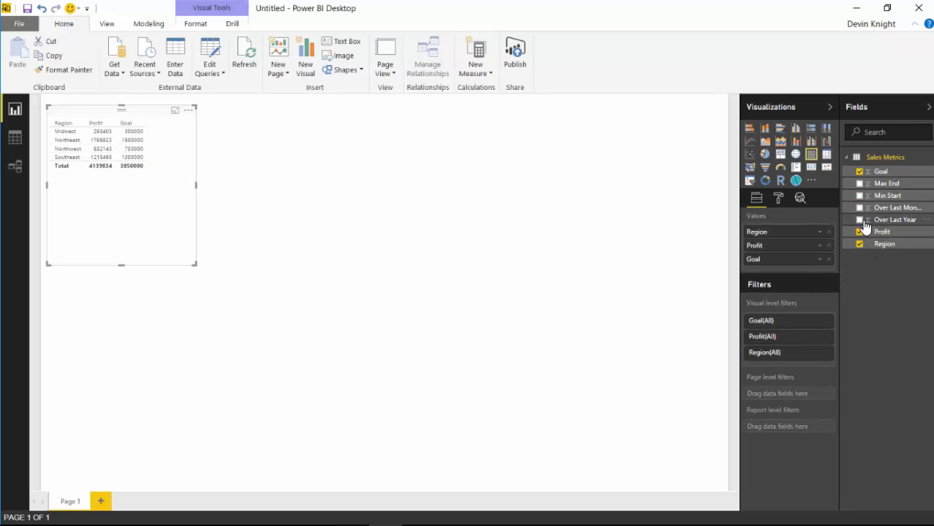
left_click(859, 195)
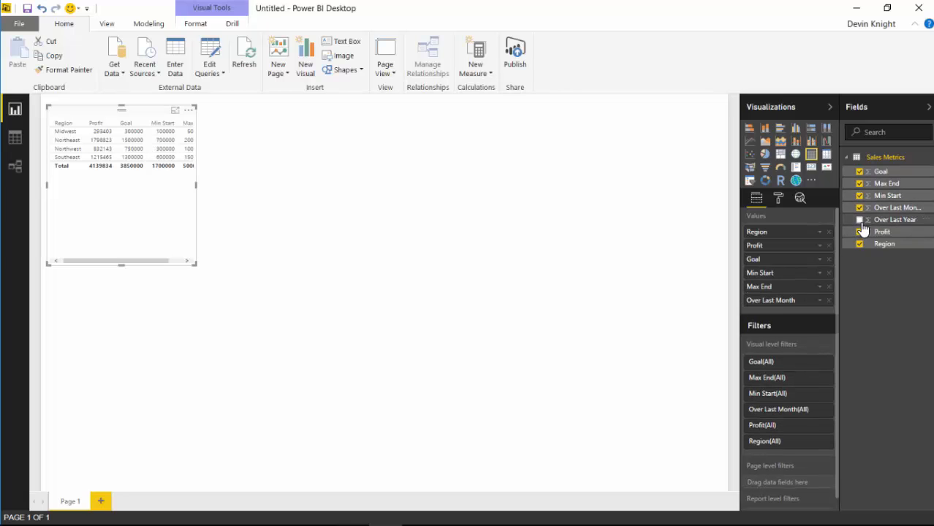
left_click(859, 219)
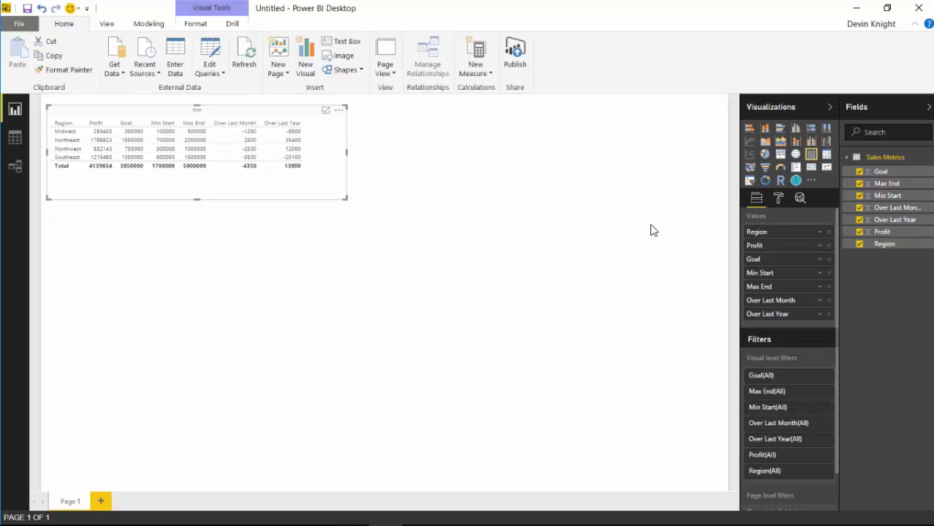
left_click(778, 198)
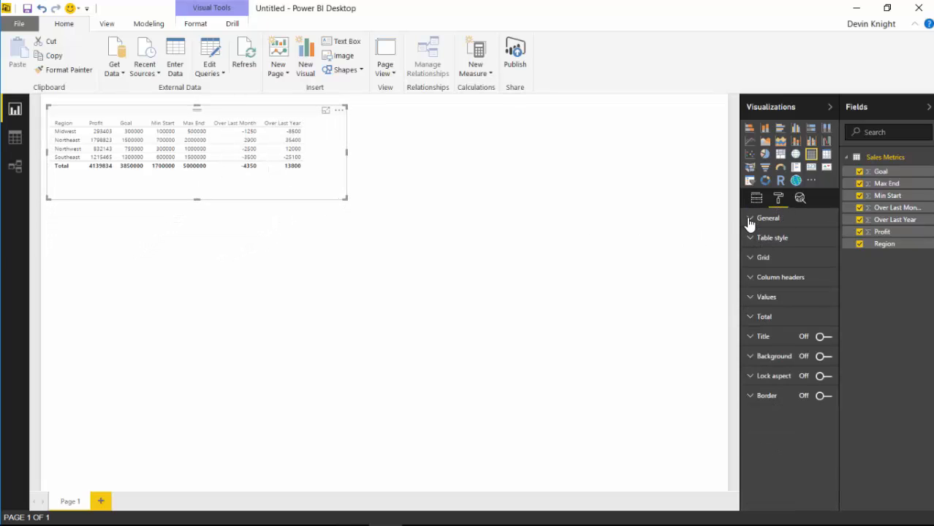
left_click(767, 218)
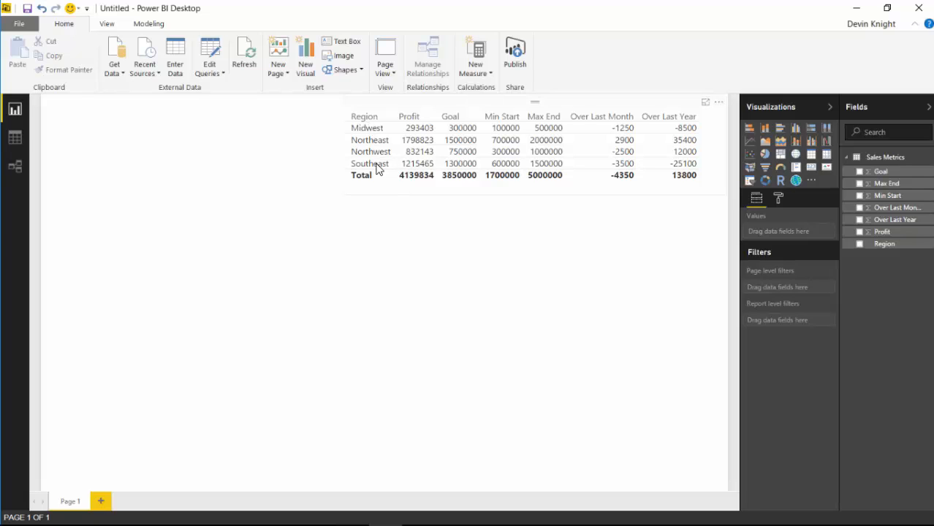
mouse_move(420, 175)
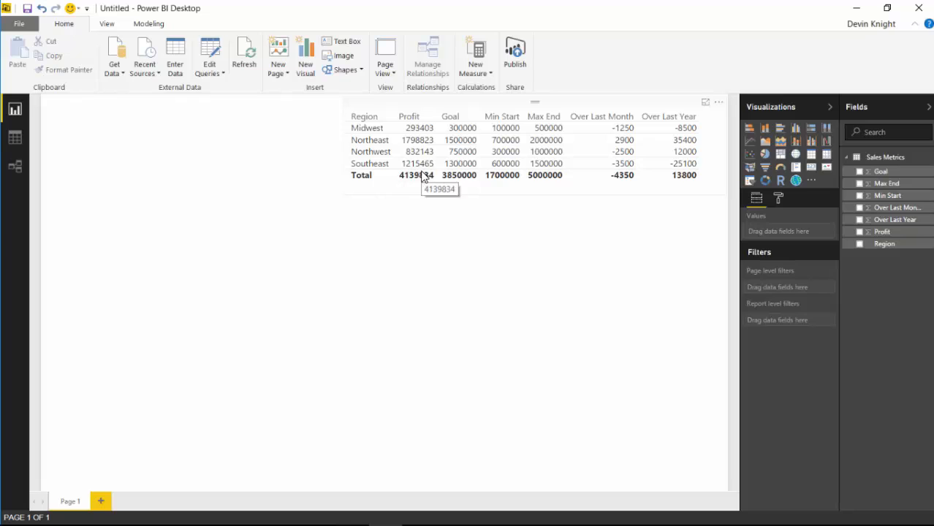
mouse_move(451, 172)
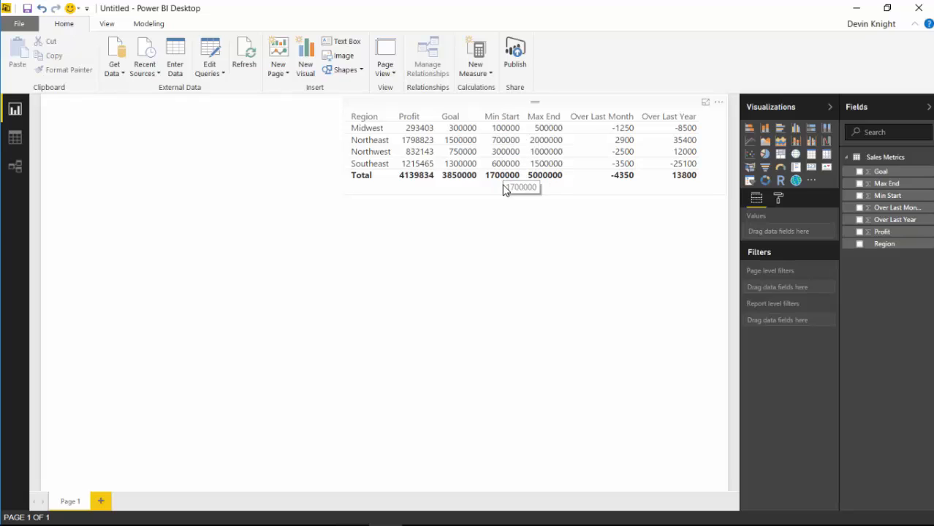
mouse_move(504, 190)
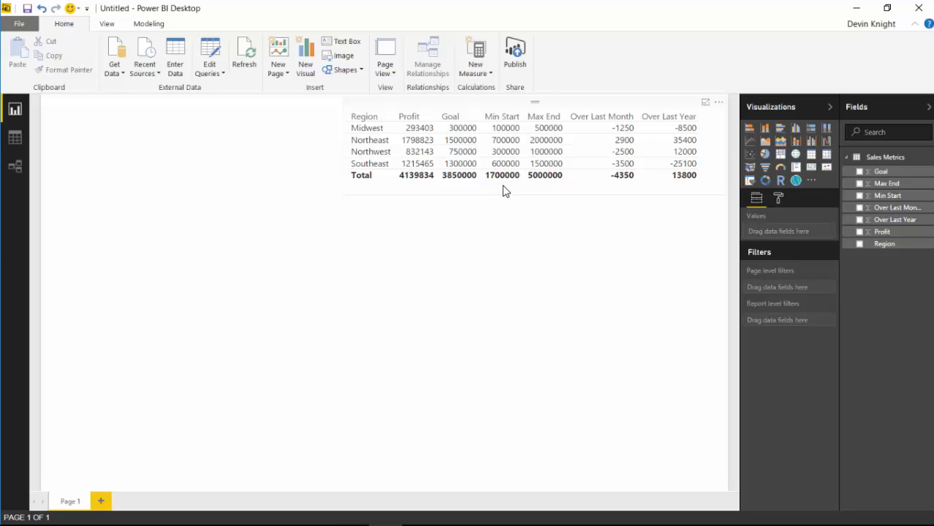
mouse_move(497, 146)
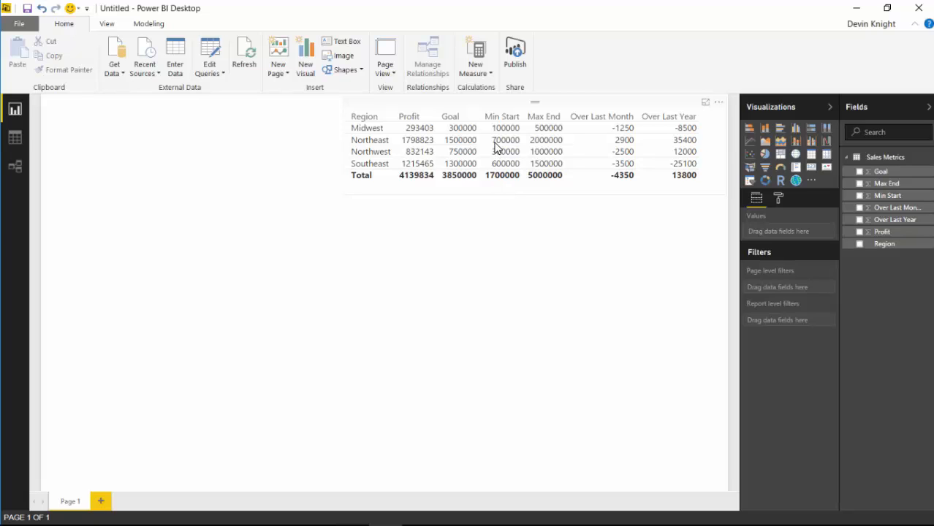
mouse_move(508, 151)
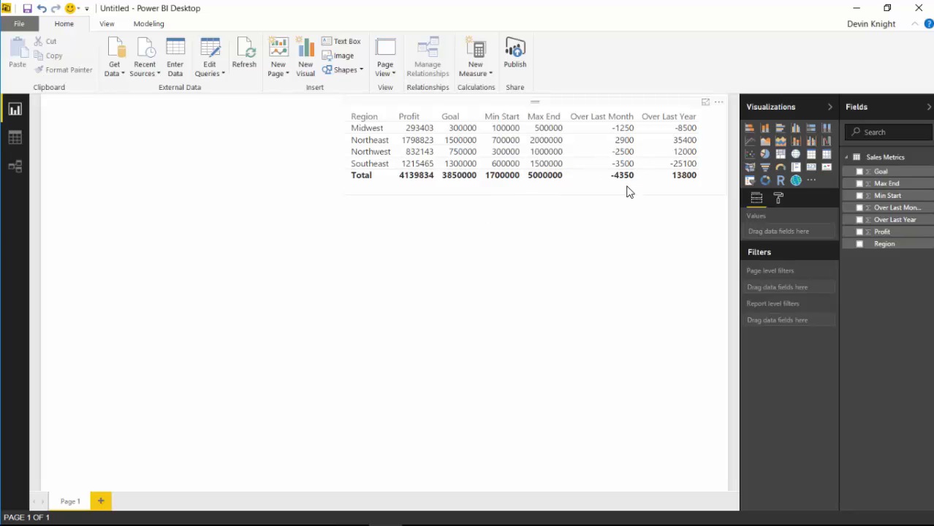
mouse_move(700, 140)
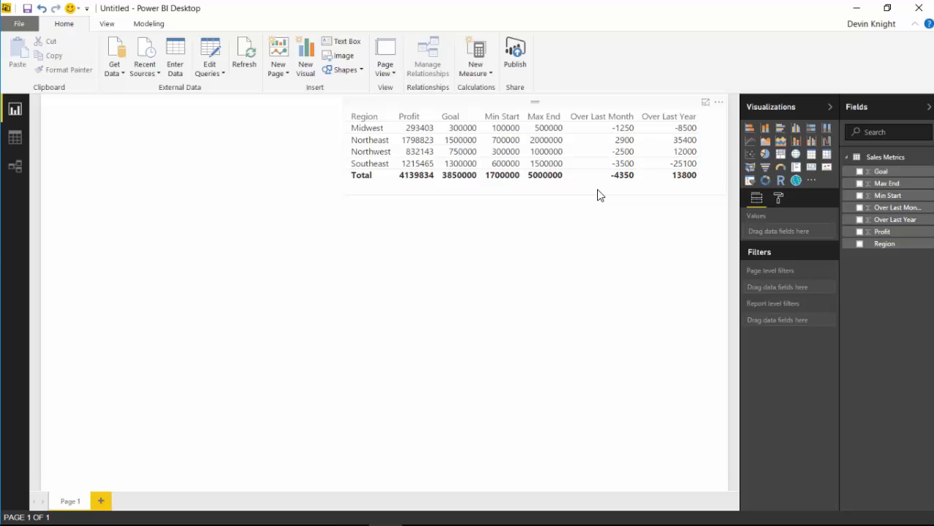
mouse_move(618, 138)
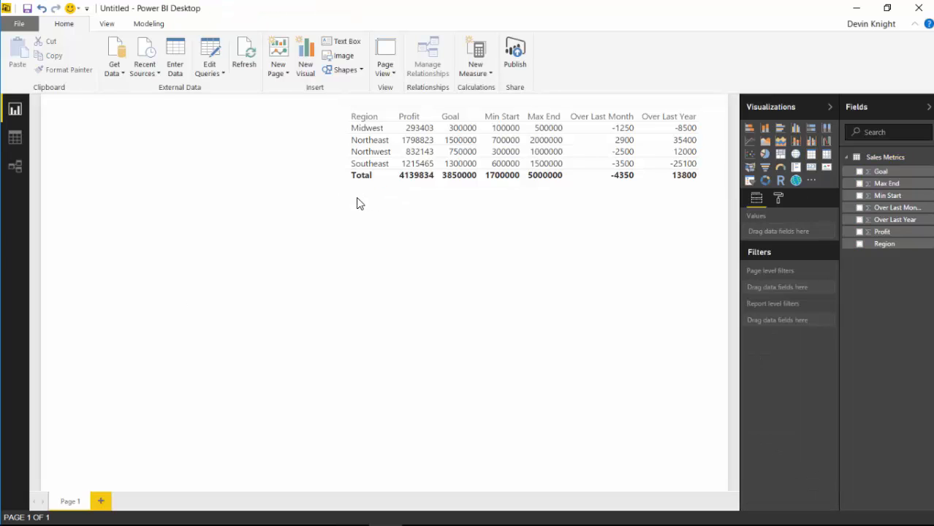
Step: Import LinearGauge.1.1.2.pbiviz as a custom visual and dismiss the success message
left_click(511, 146)
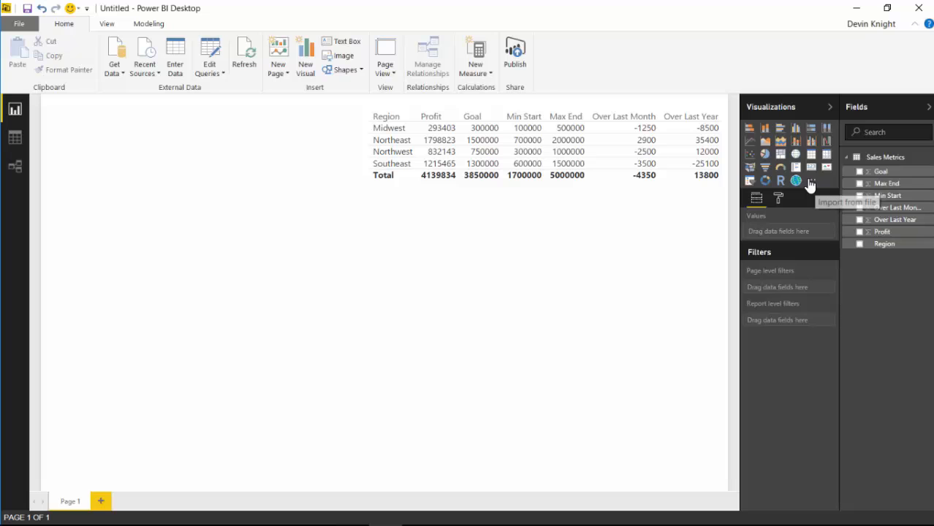
left_click(811, 180)
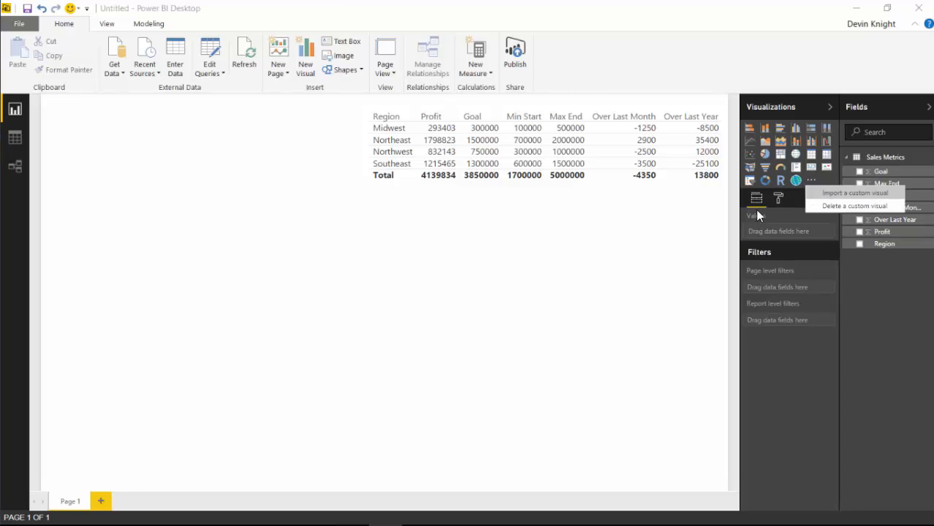
left_click(854, 192)
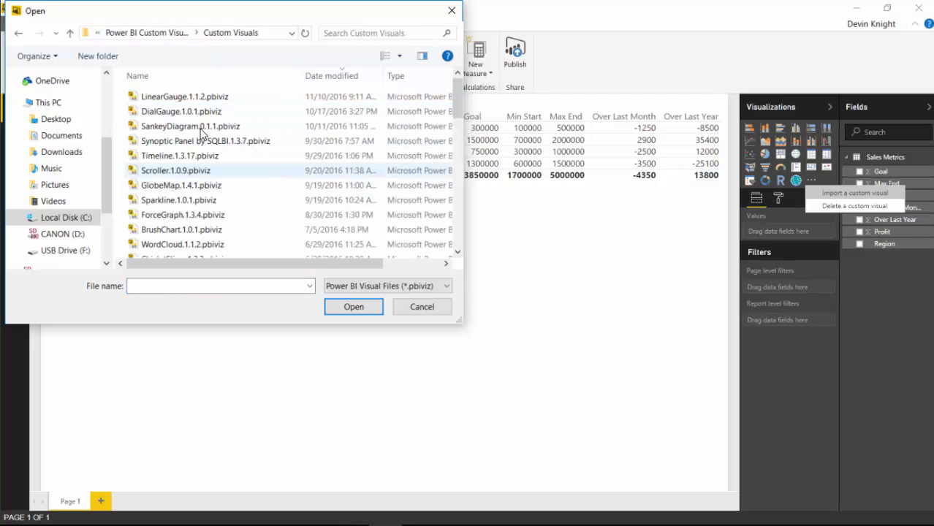
mouse_move(184, 96)
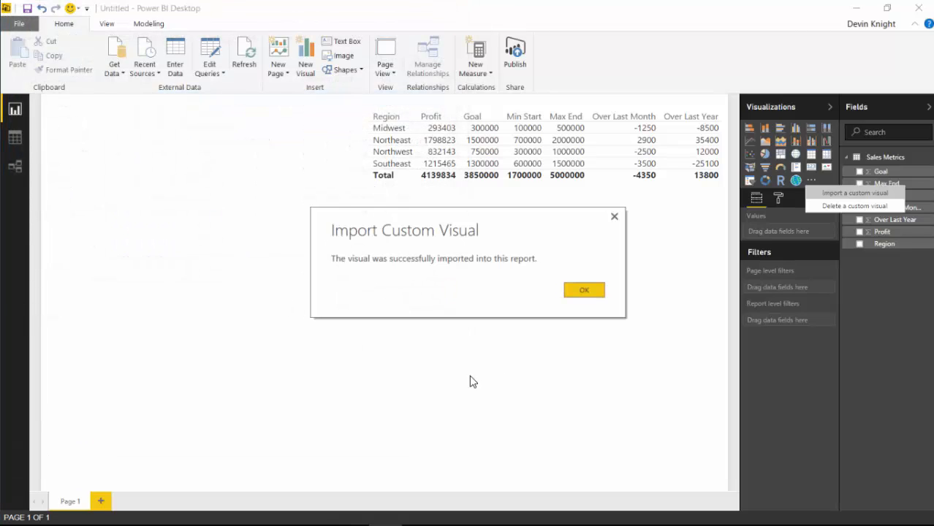
left_click(584, 289)
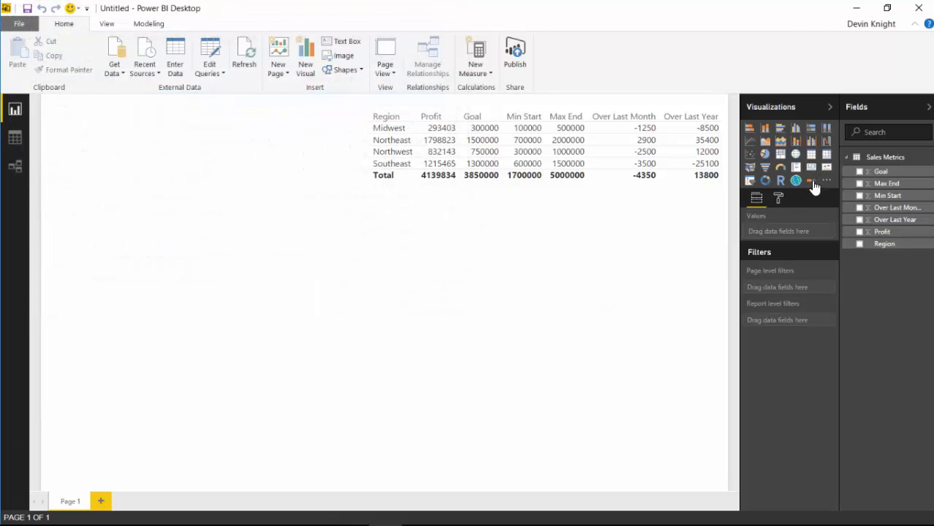
Step: Add a LinearGauge visual to the page and widen it beside the table
left_click(811, 180)
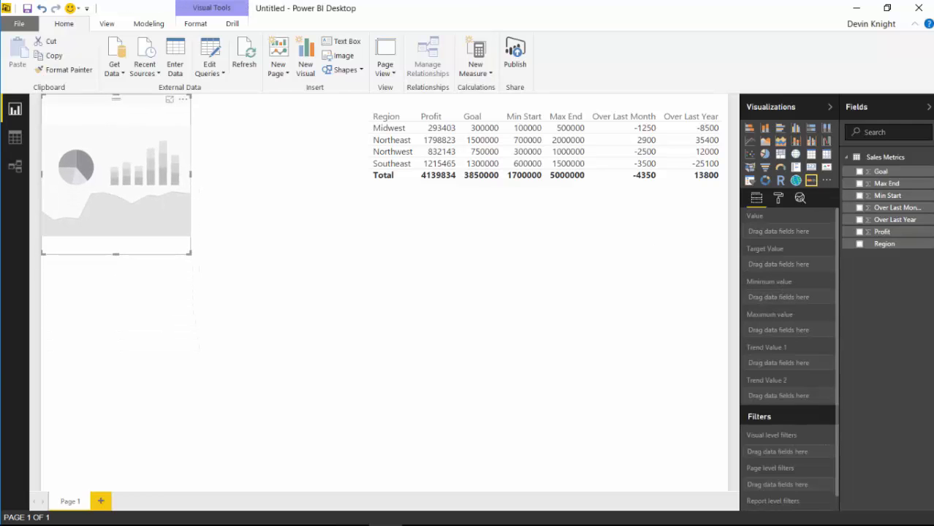
left_click_drag(191, 254, 355, 237)
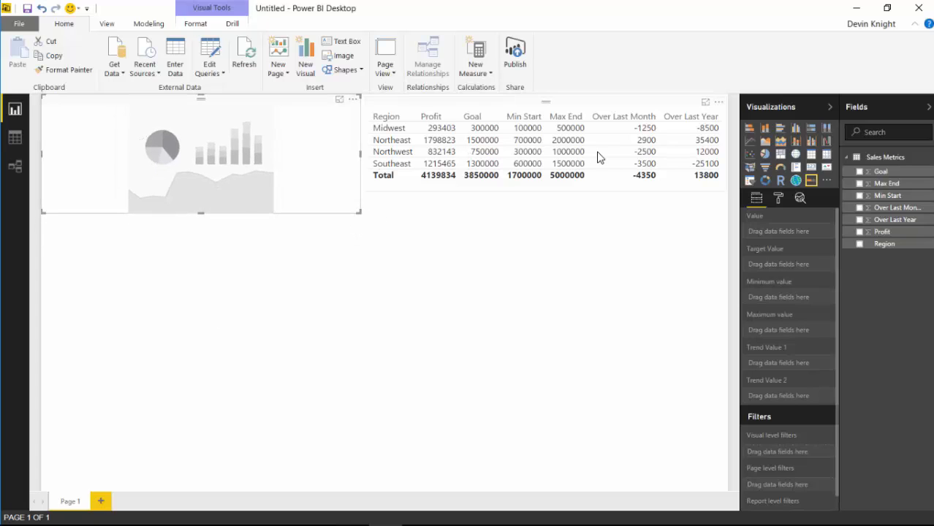
mouse_move(343, 184)
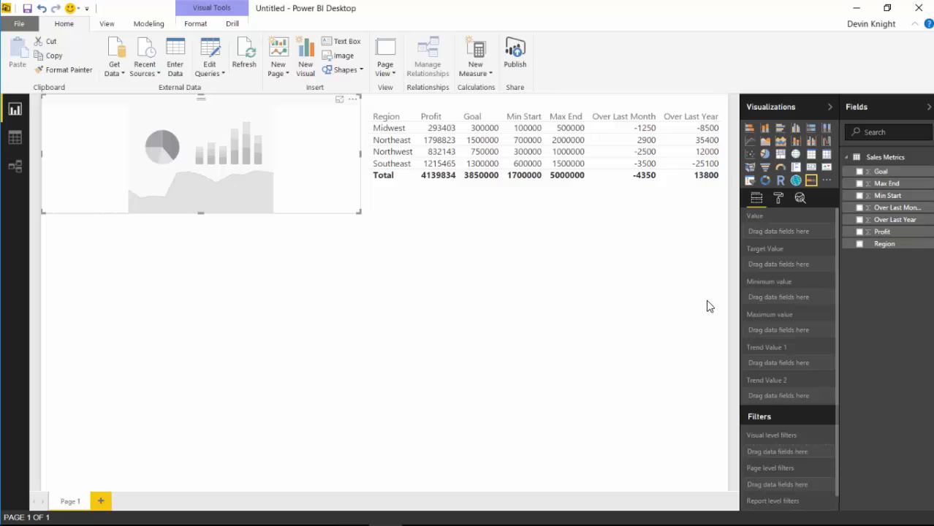
mouse_move(758, 224)
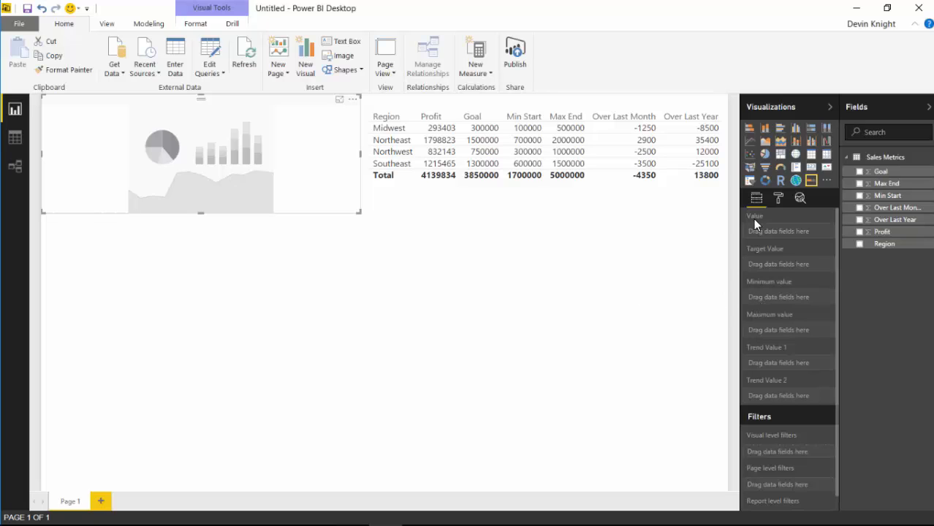
mouse_move(787, 256)
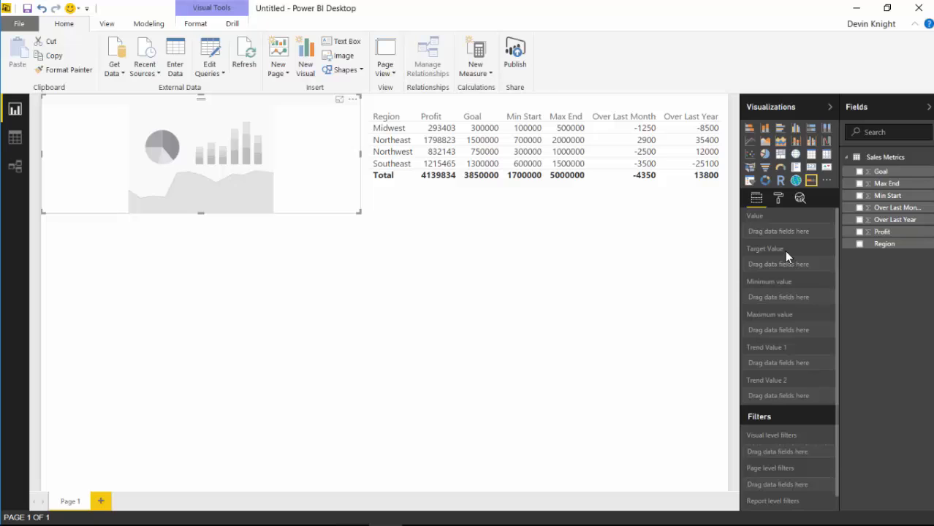
mouse_move(761, 227)
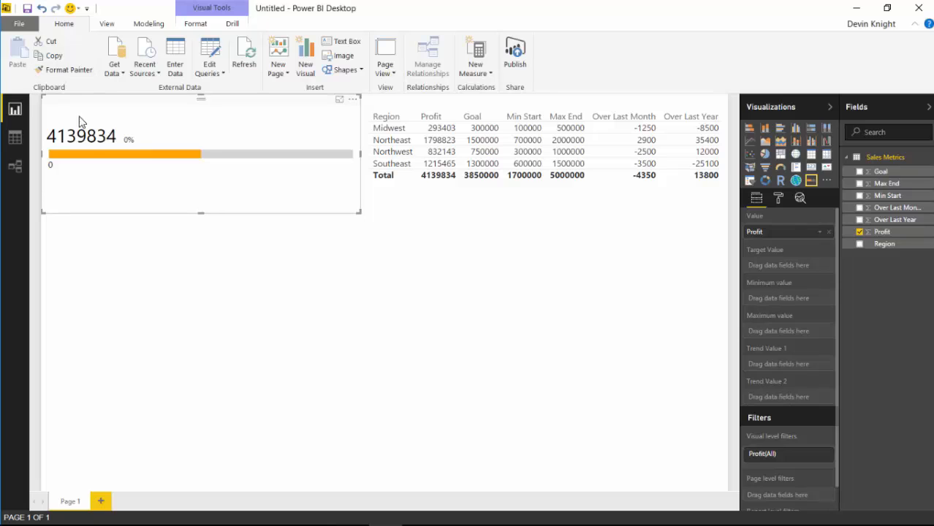
mouse_move(780, 266)
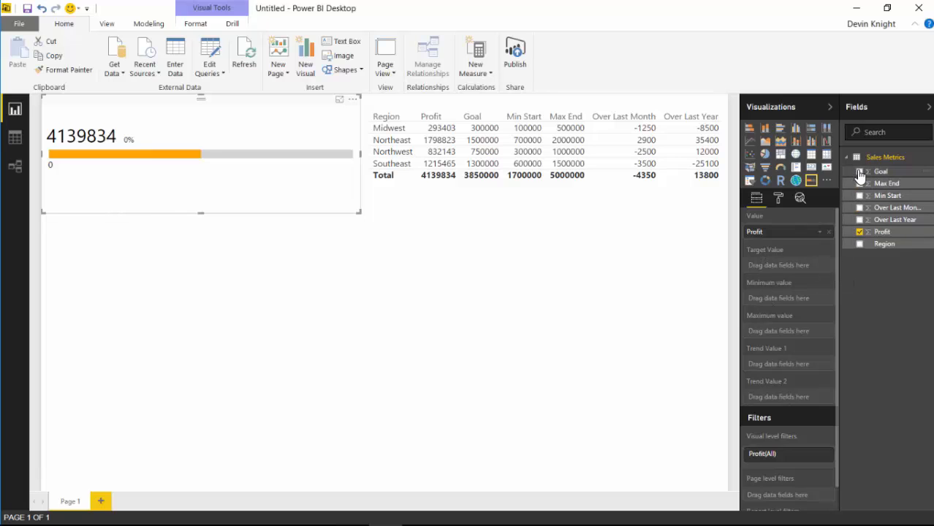
Step: Add Goal as the gauge's target, giving Profit 4139834 against 3850000
left_click(860, 171)
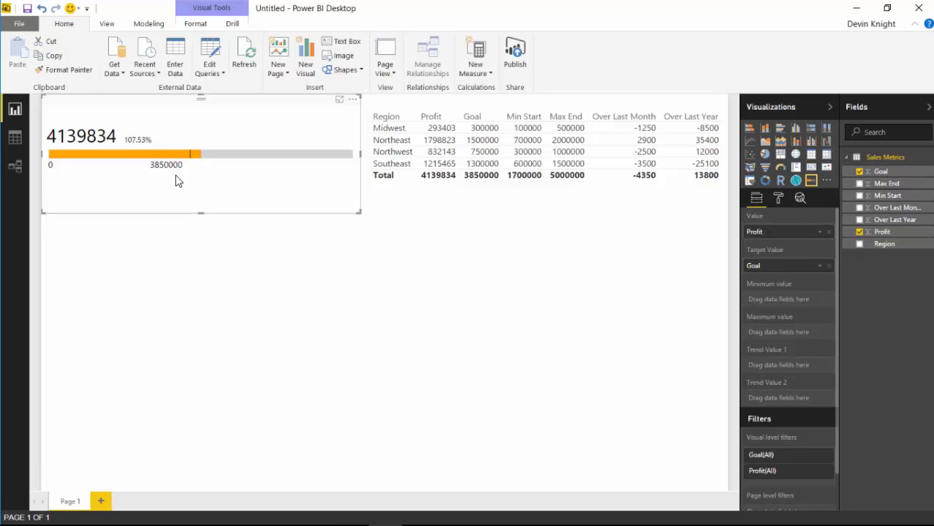
mouse_move(192, 156)
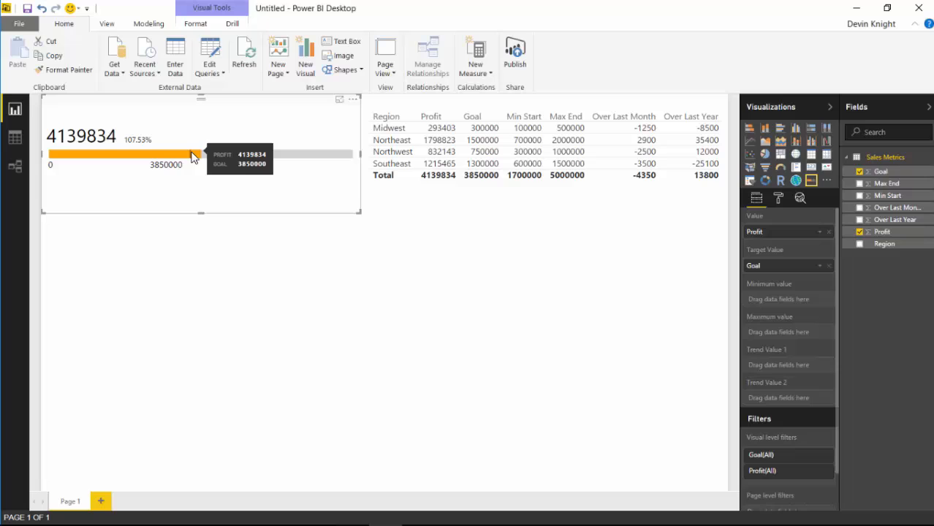
mouse_move(183, 163)
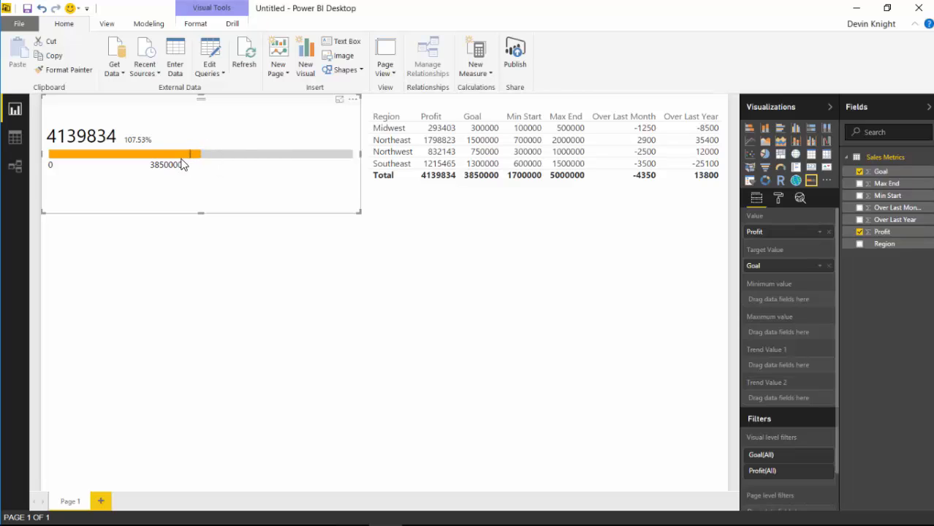
mouse_move(189, 165)
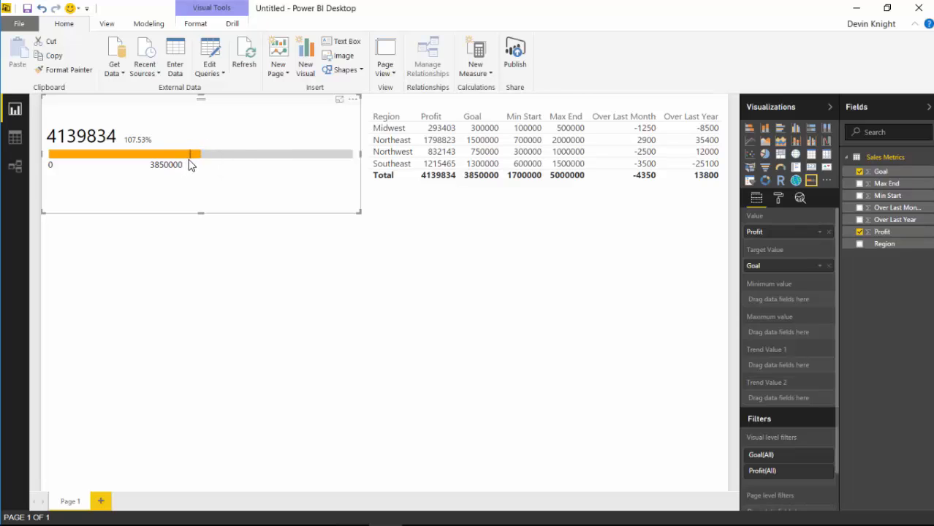
mouse_move(192, 155)
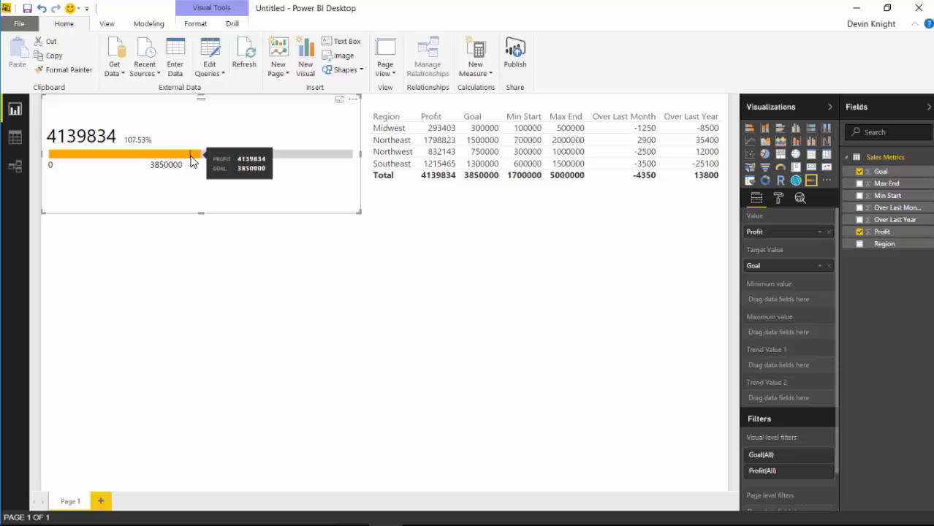
mouse_move(208, 191)
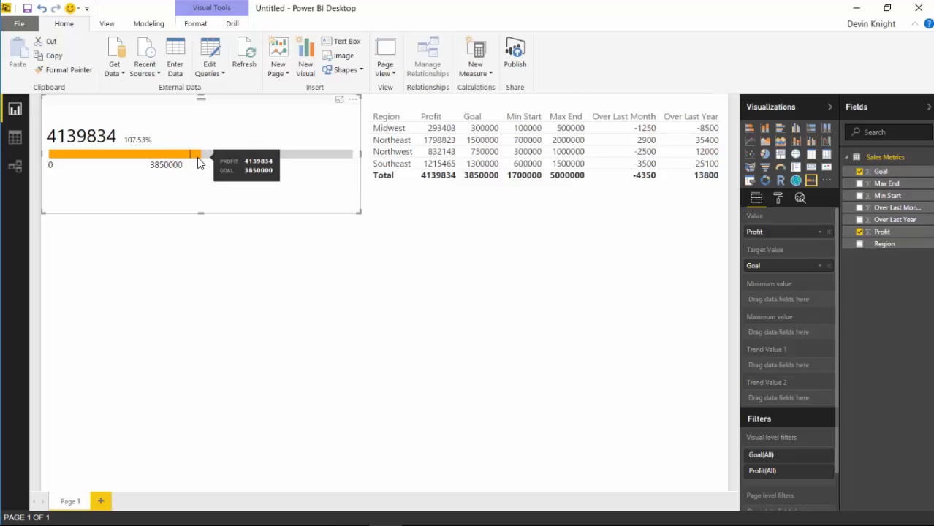
mouse_move(376, 280)
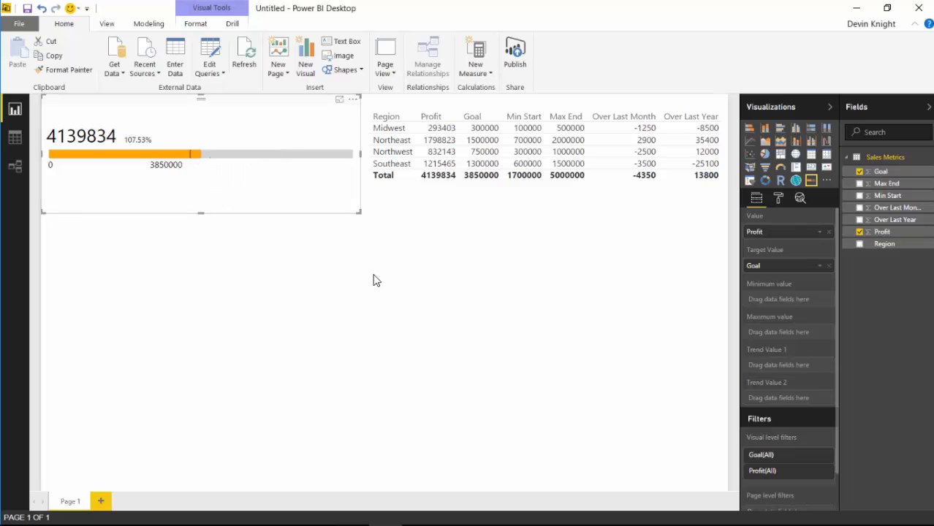
mouse_move(787, 357)
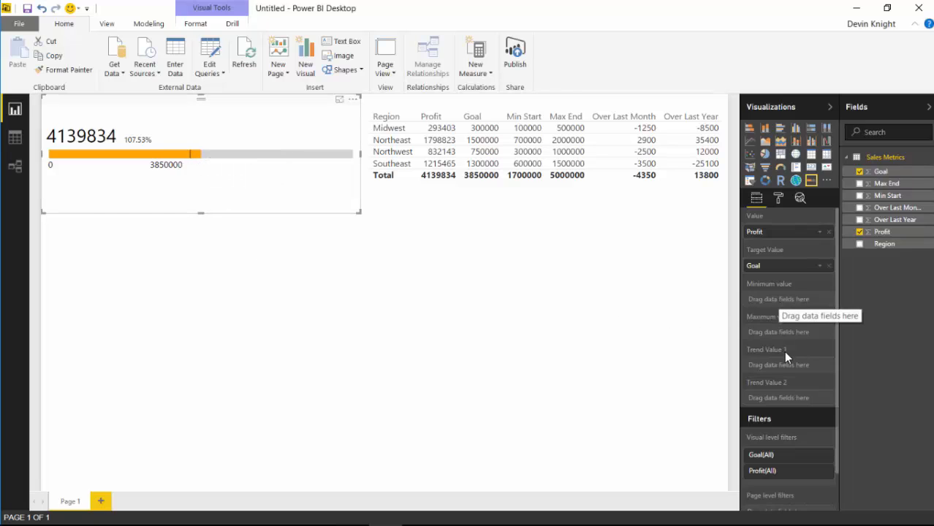
mouse_move(58, 166)
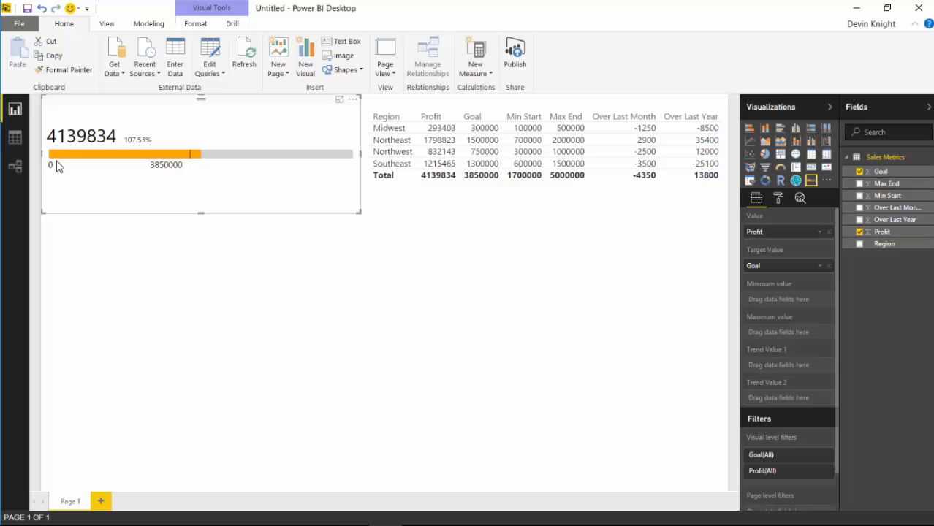
mouse_move(284, 220)
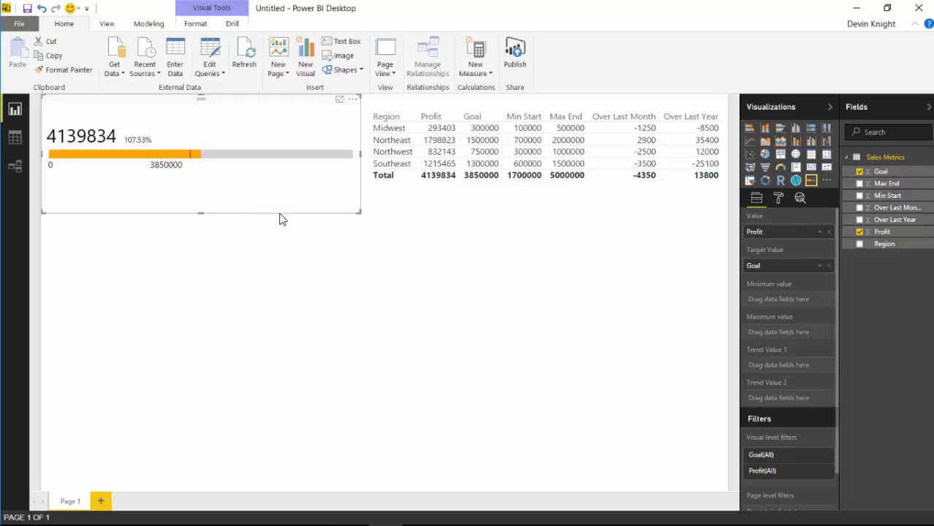
mouse_move(354, 168)
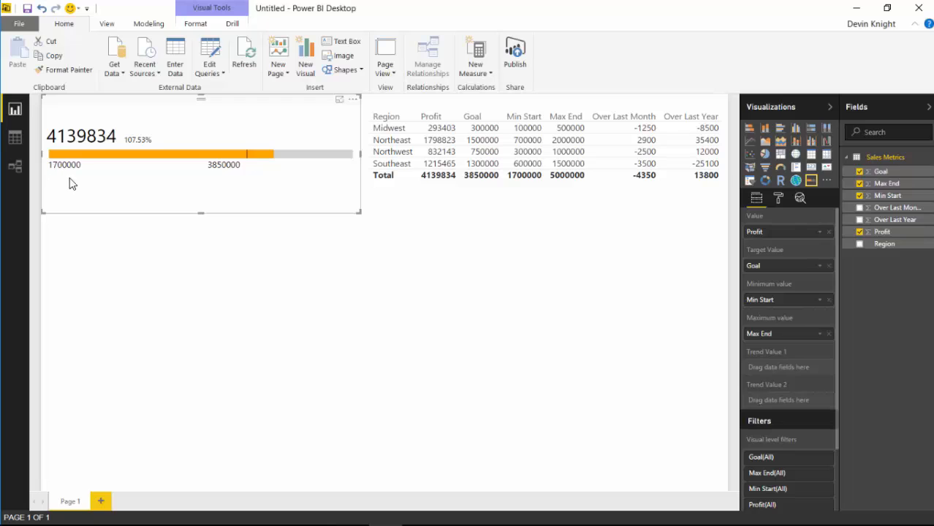
mouse_move(362, 166)
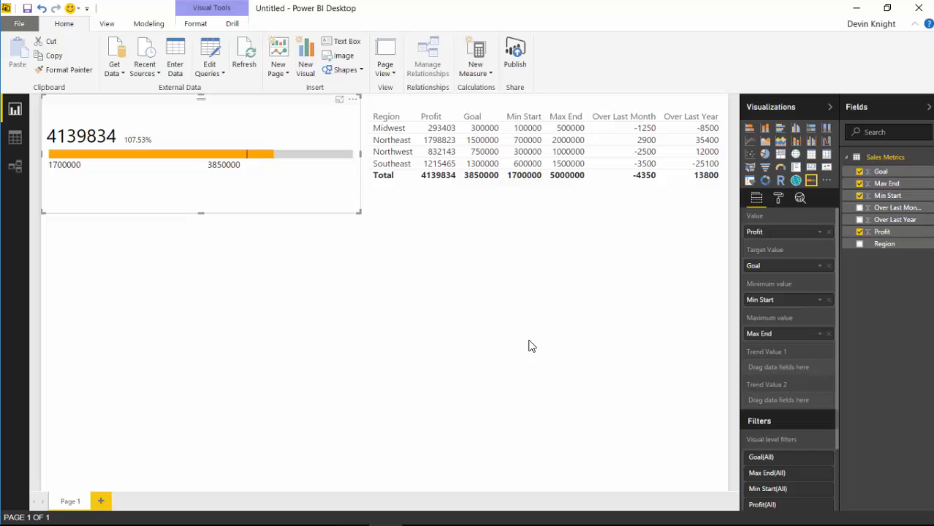
mouse_move(769, 413)
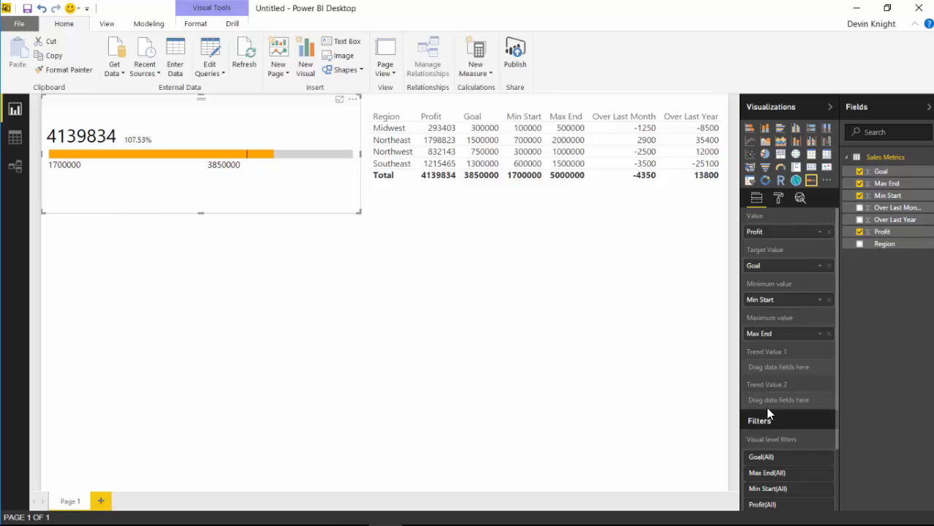
mouse_move(745, 369)
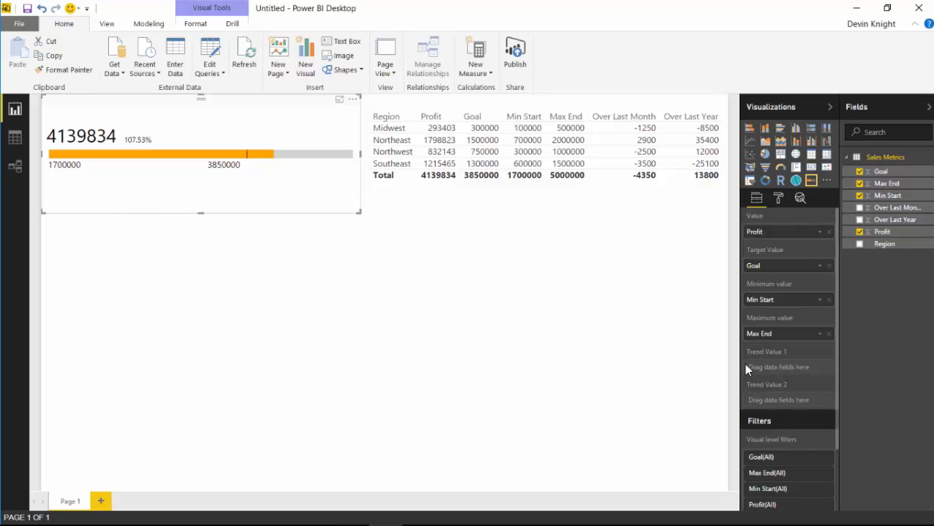
mouse_move(853, 277)
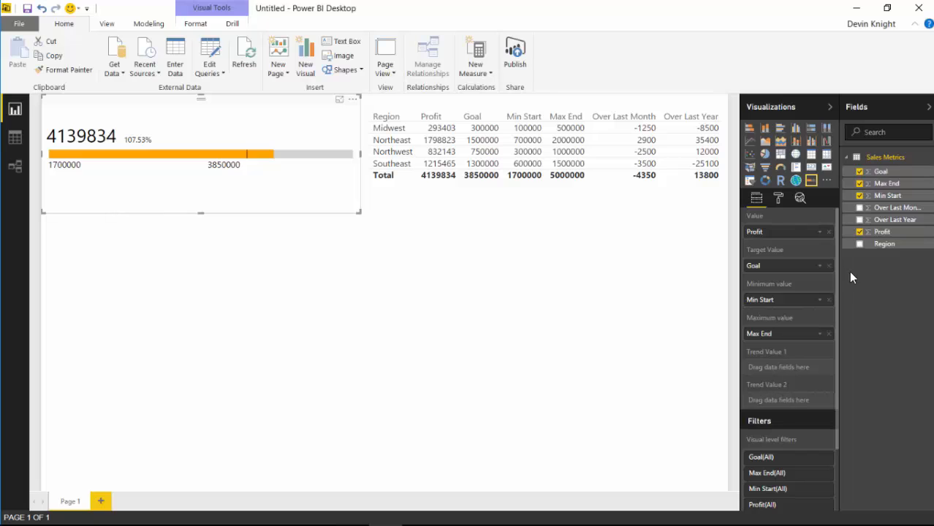
Step: Add Over Last Month and Over Last Year as the gauge's two trend values
left_click(859, 207)
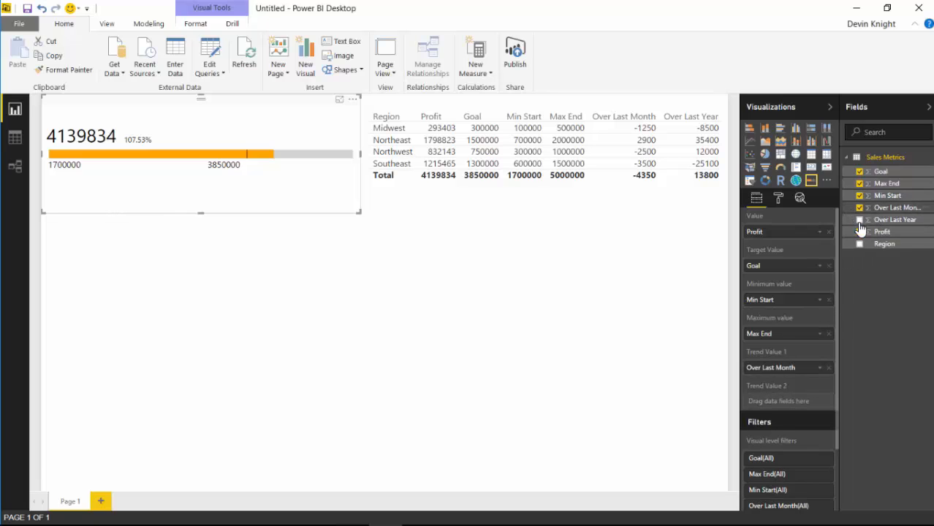
left_click(859, 220)
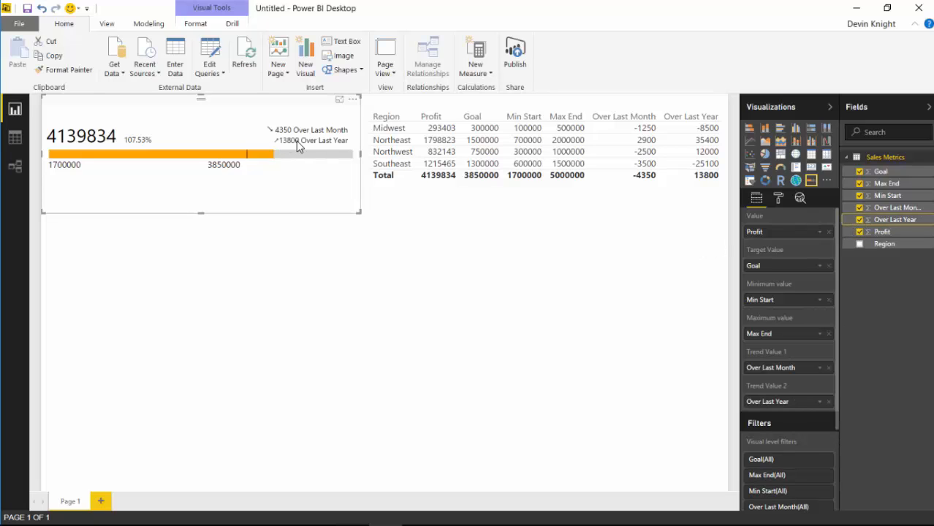
mouse_move(197, 202)
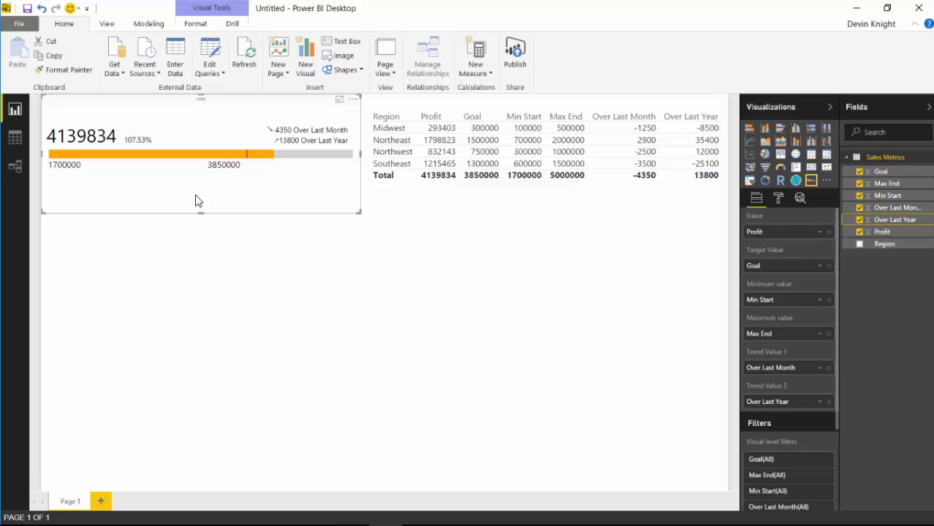
mouse_move(208, 190)
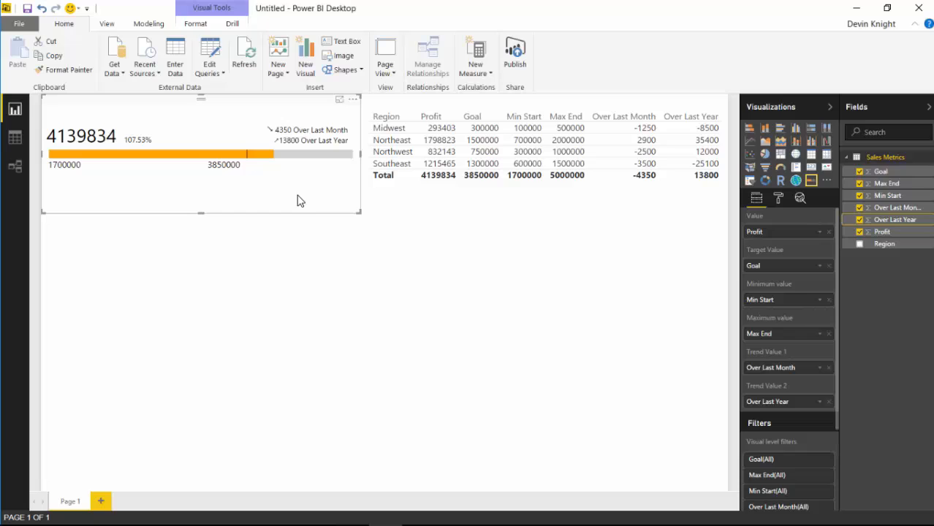
left_click(778, 198)
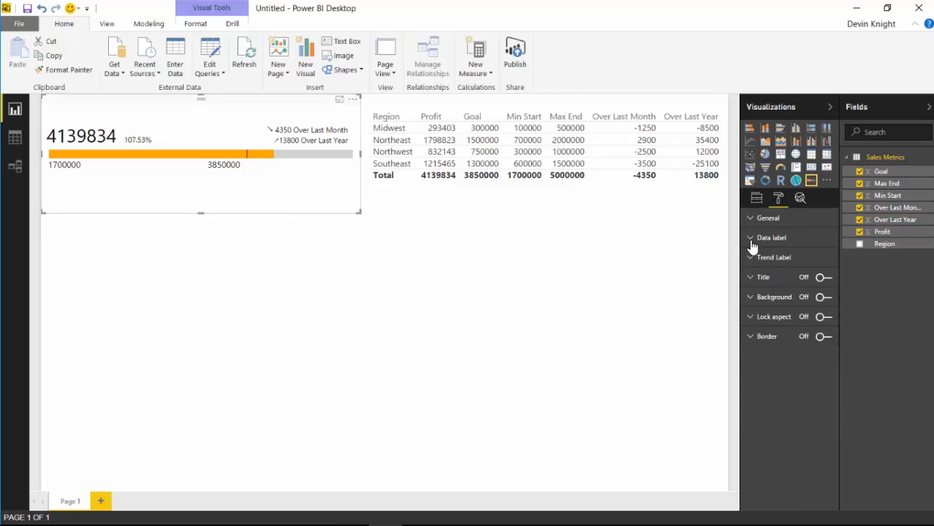
Step: Set the gauge's data label and trend label display units to None
left_click(750, 237)
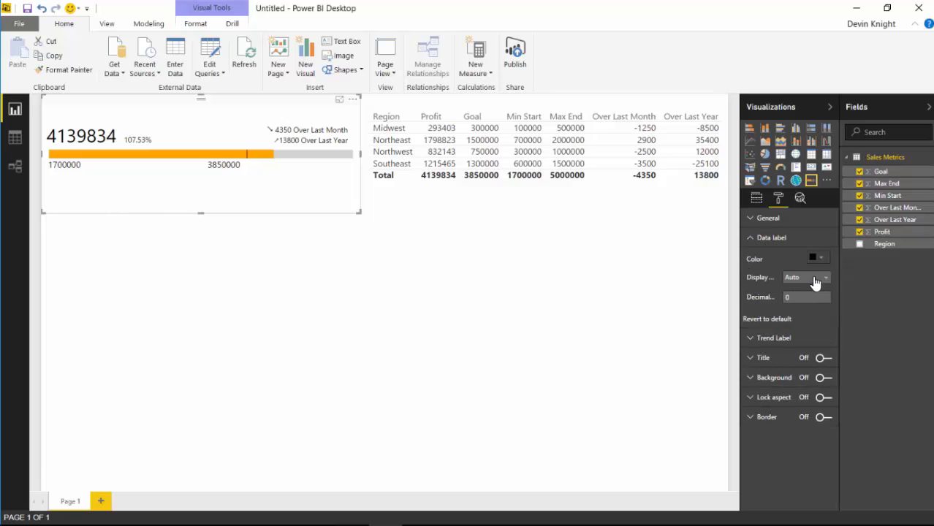
left_click(803, 277)
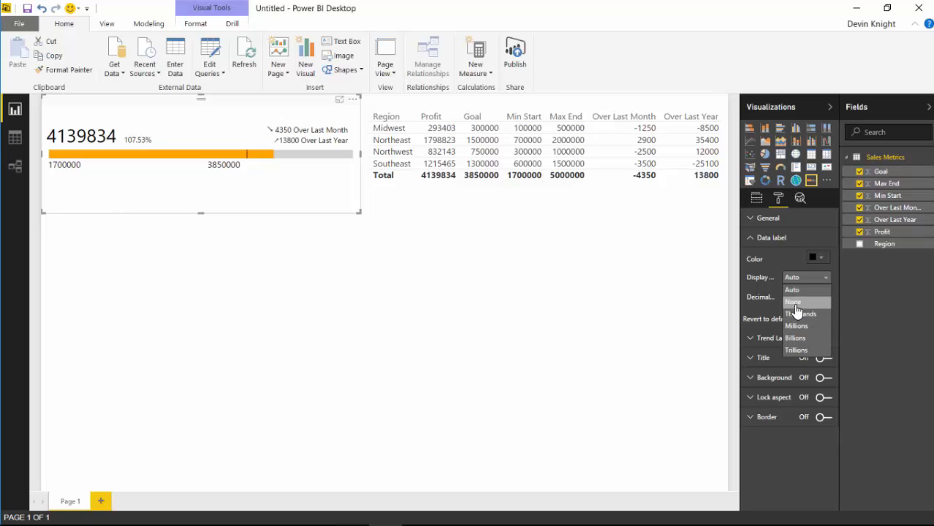
left_click(793, 302)
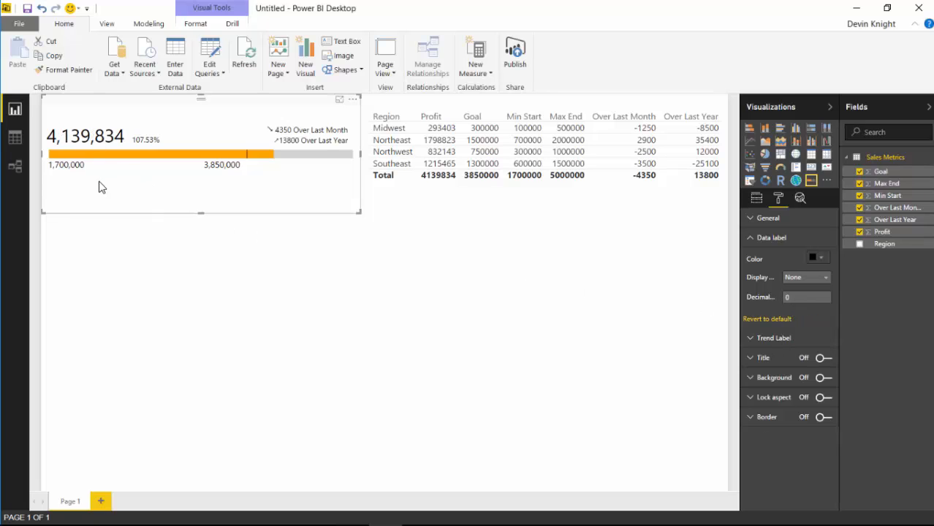
mouse_move(110, 175)
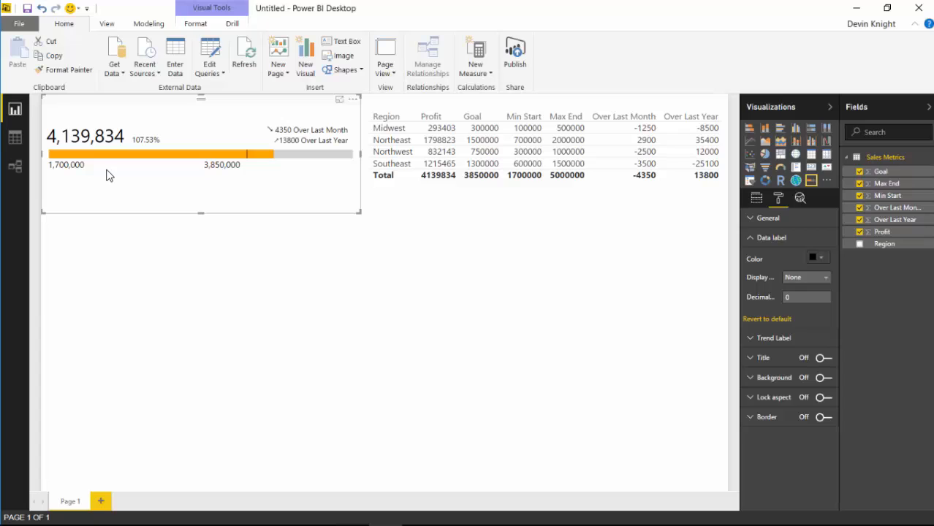
left_click(772, 337)
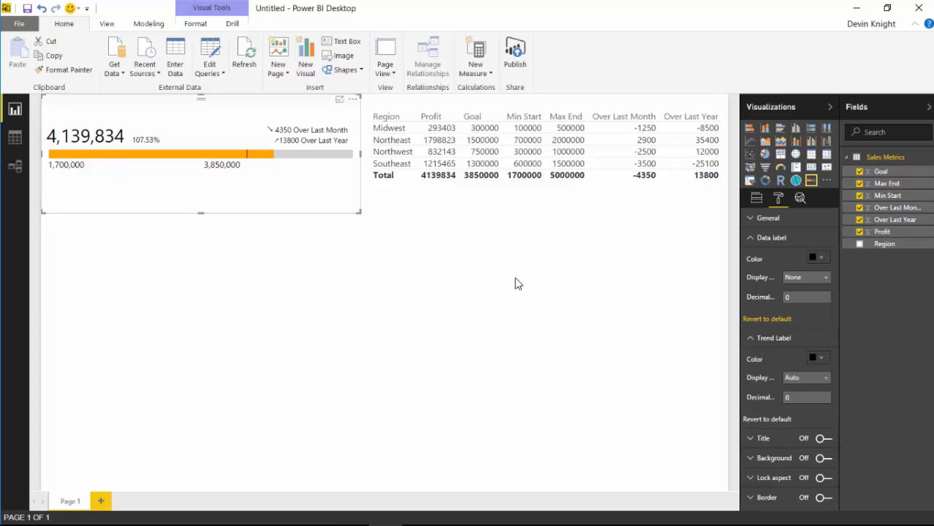
mouse_move(358, 233)
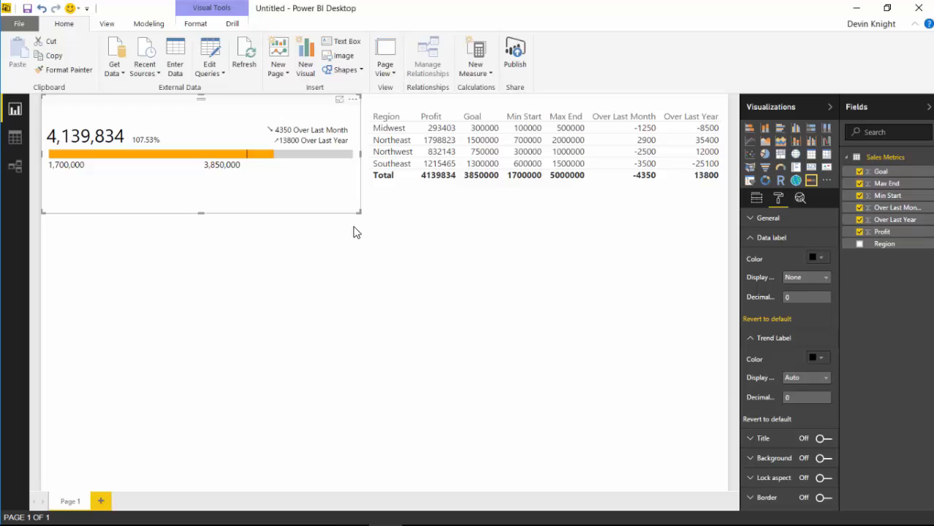
left_click(803, 377)
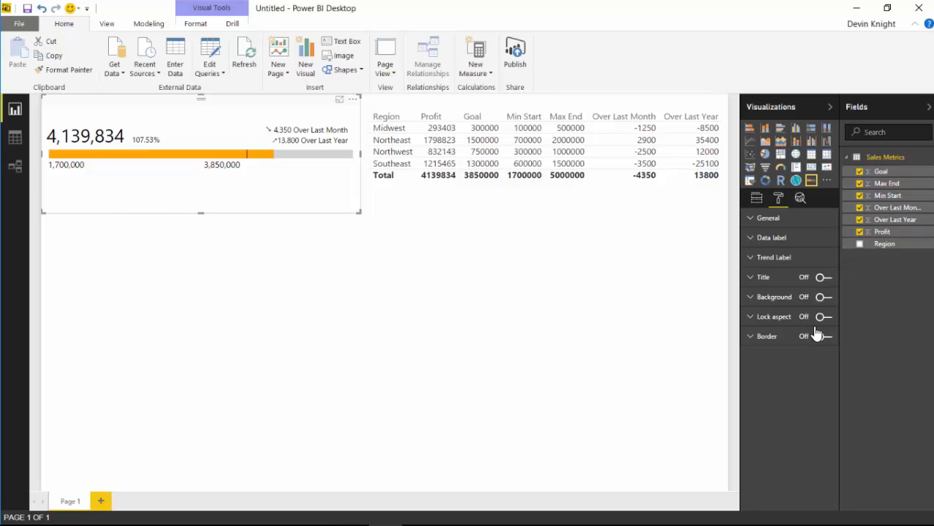
mouse_move(712, 319)
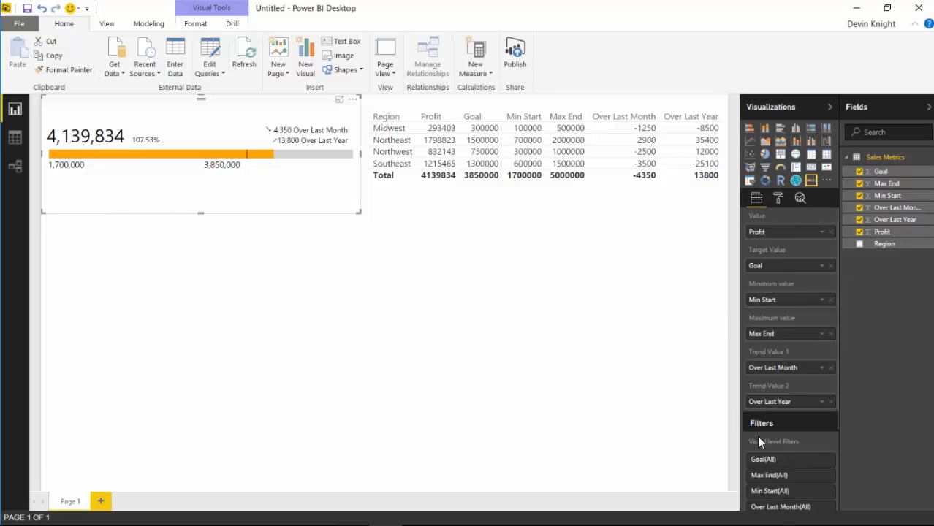
mouse_move(802, 441)
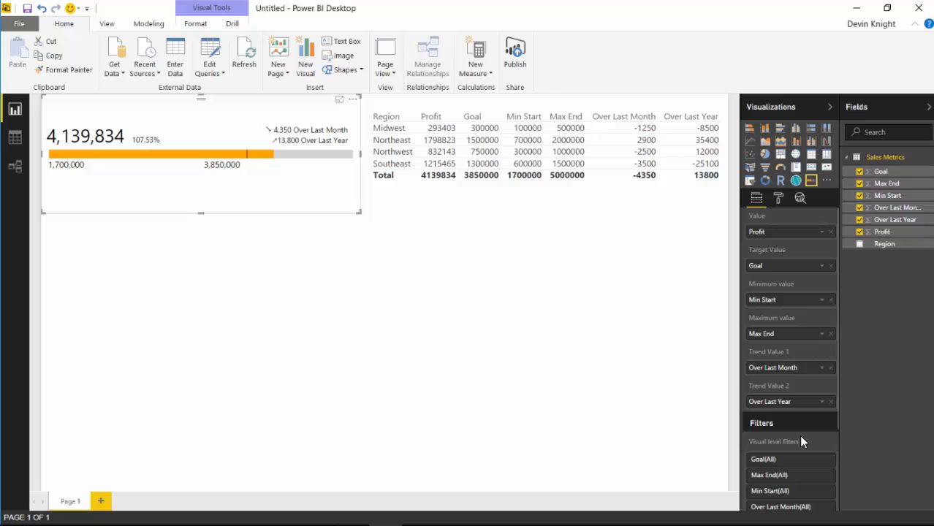
mouse_move(789, 431)
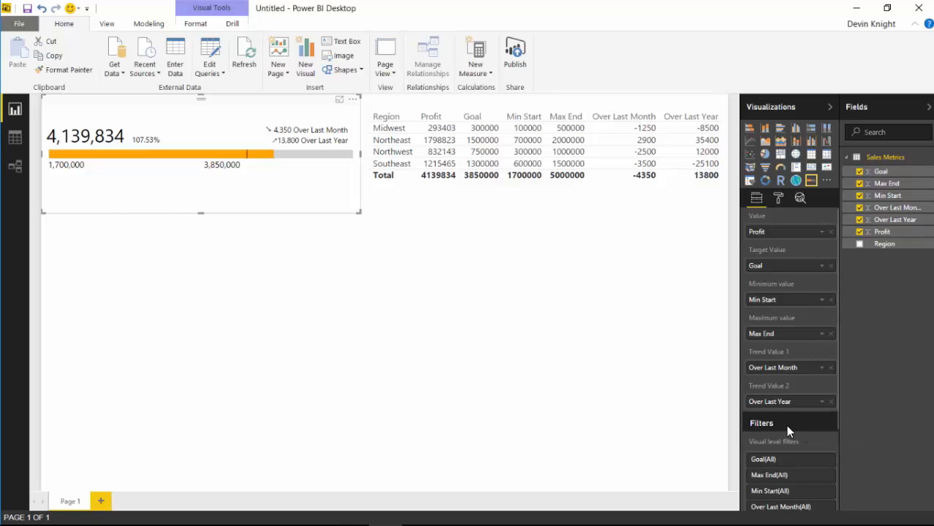
mouse_move(841, 244)
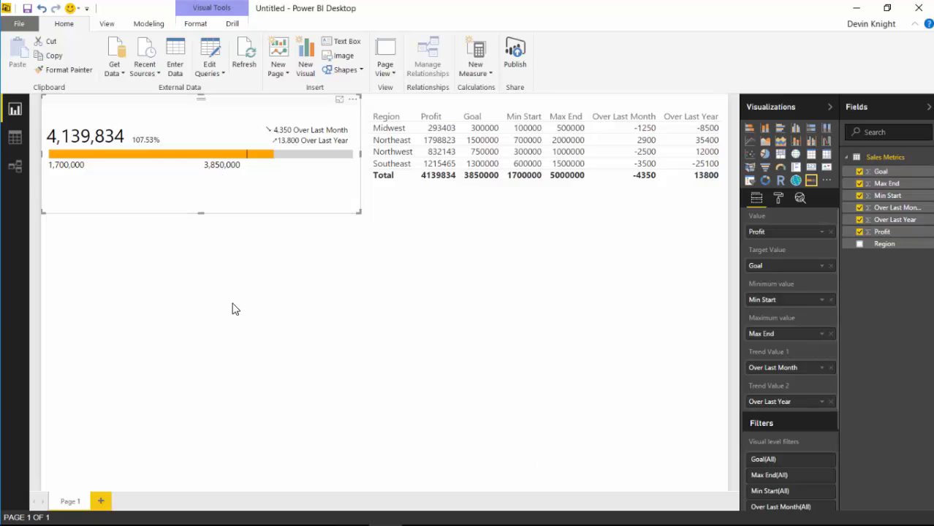
mouse_move(297, 280)
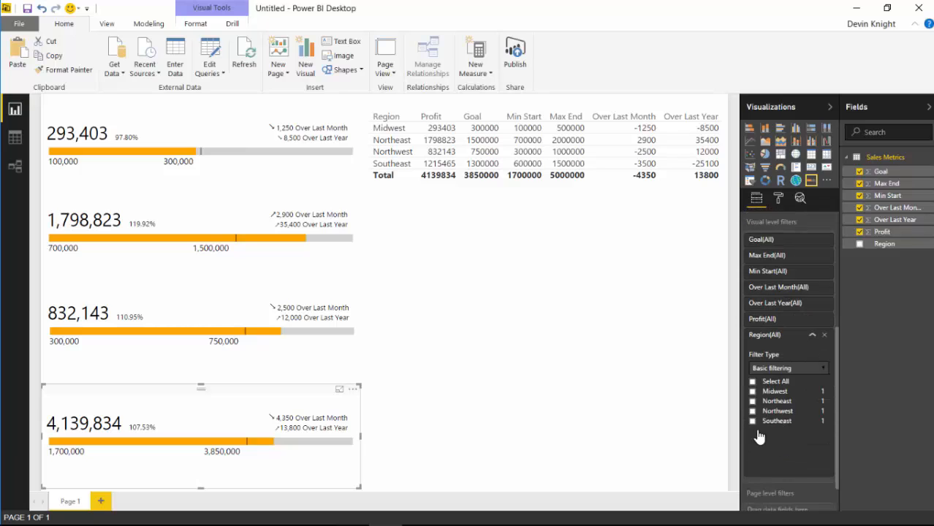
Step: Filter the bottom gauge to Southeast, showing 1,215,465 at 93.50%
left_click(751, 420)
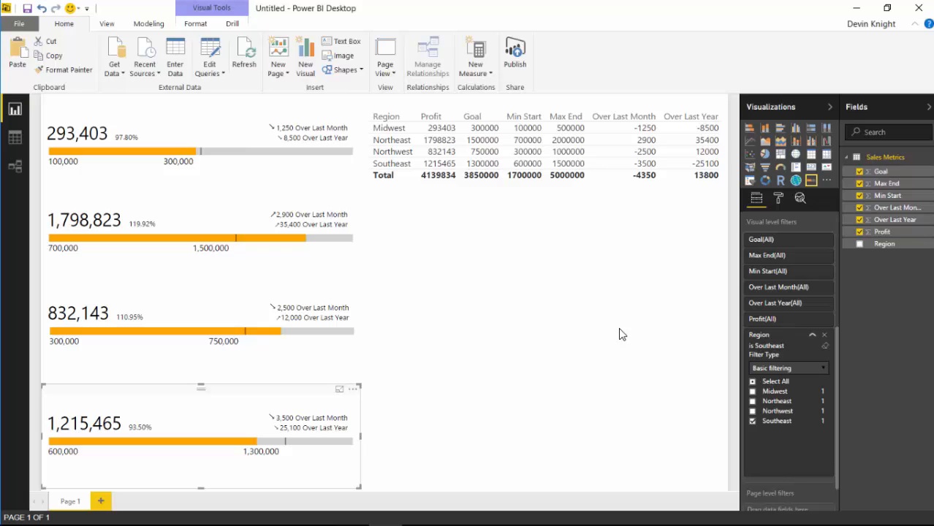
mouse_move(399, 405)
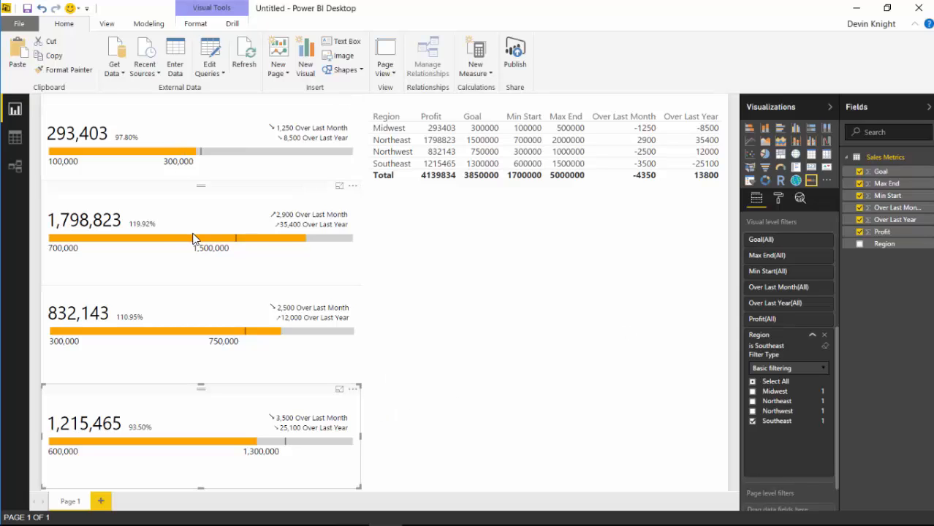
mouse_move(784, 480)
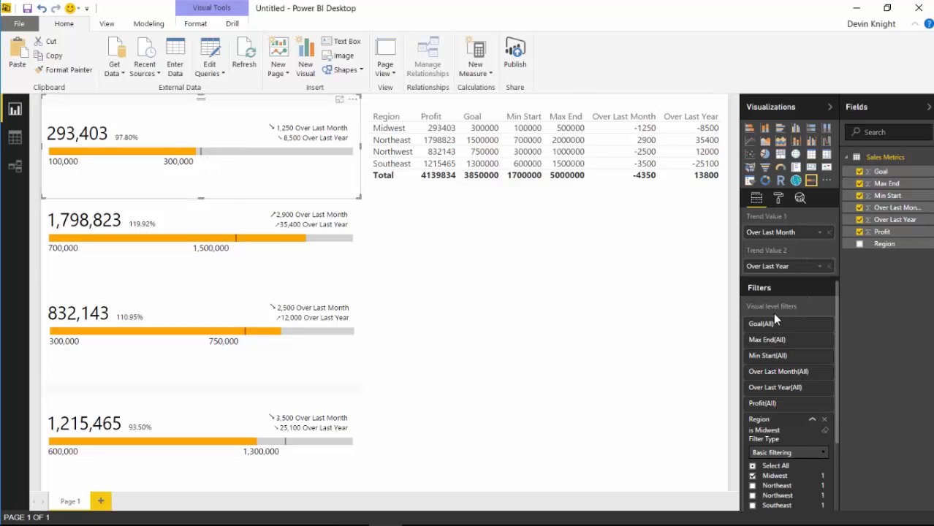
left_click(778, 198)
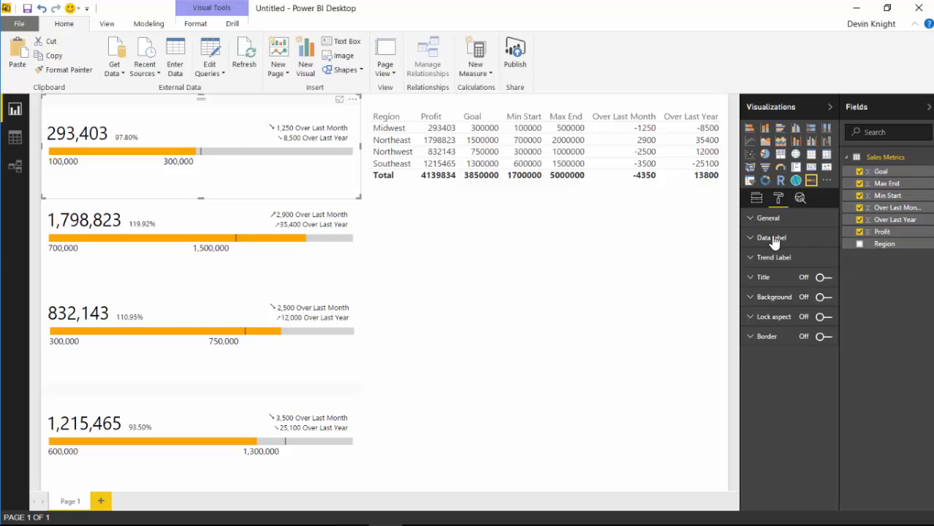
left_click(766, 217)
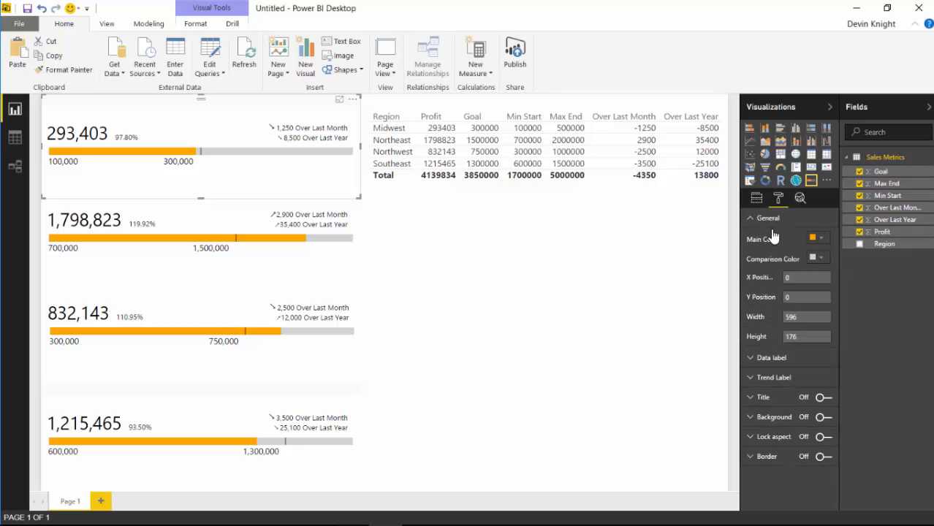
left_click(817, 239)
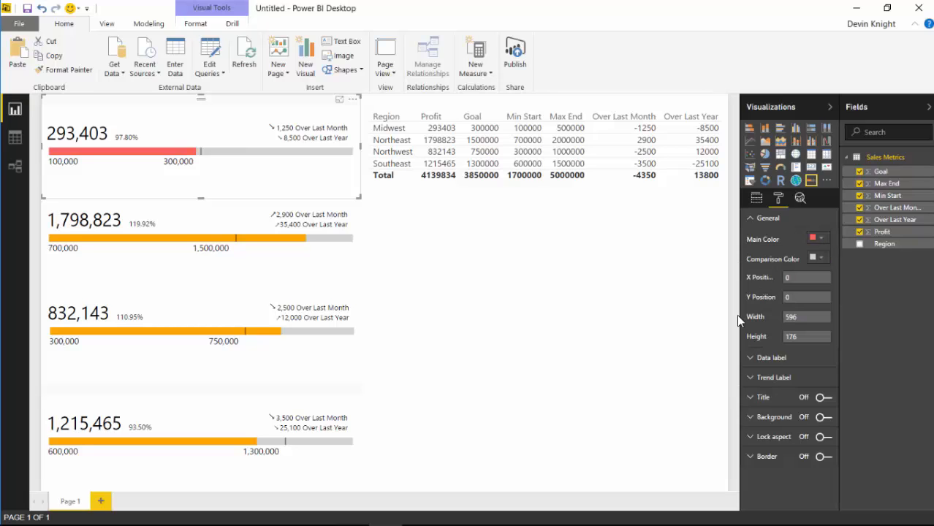
mouse_move(752, 269)
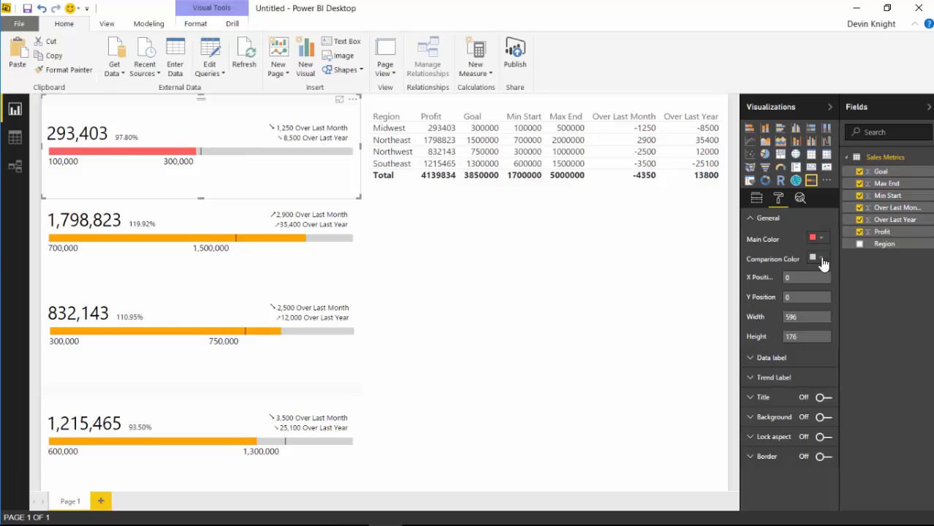
mouse_move(335, 164)
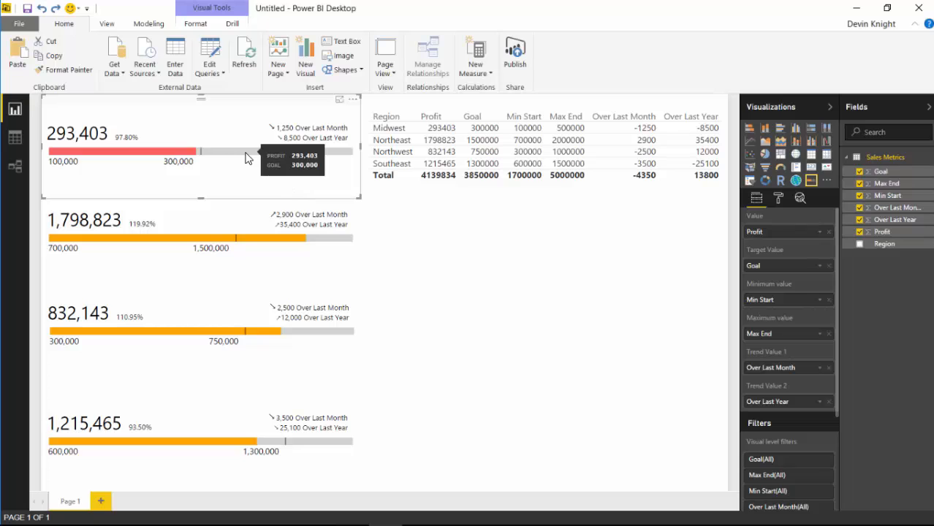
mouse_move(192, 156)
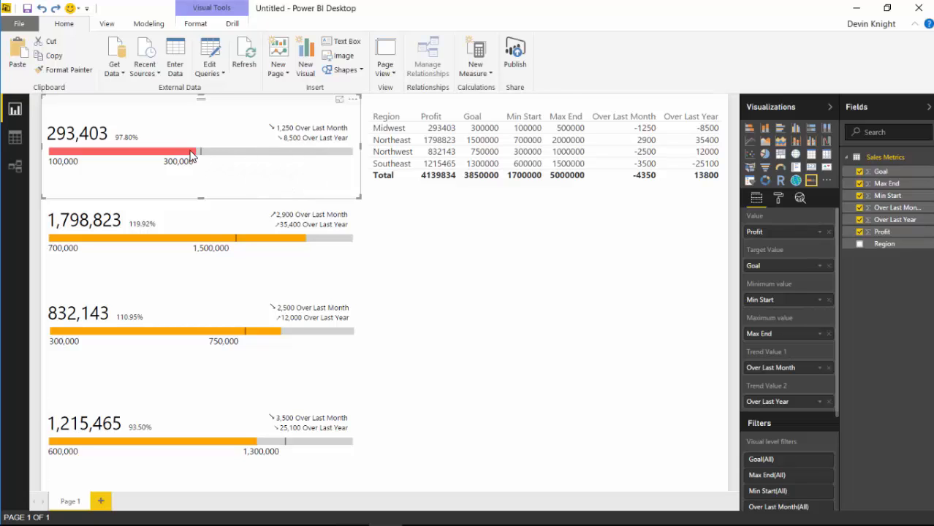
left_click(778, 198)
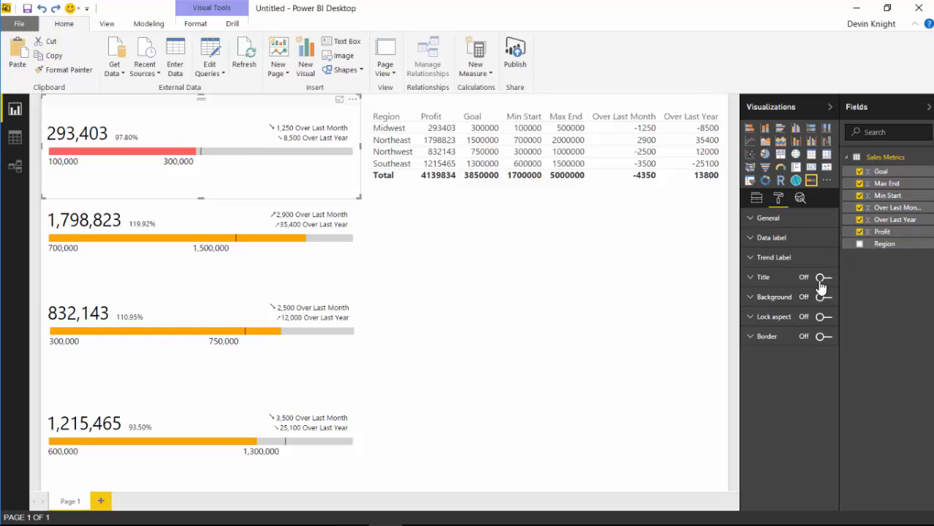
mouse_move(537, 305)
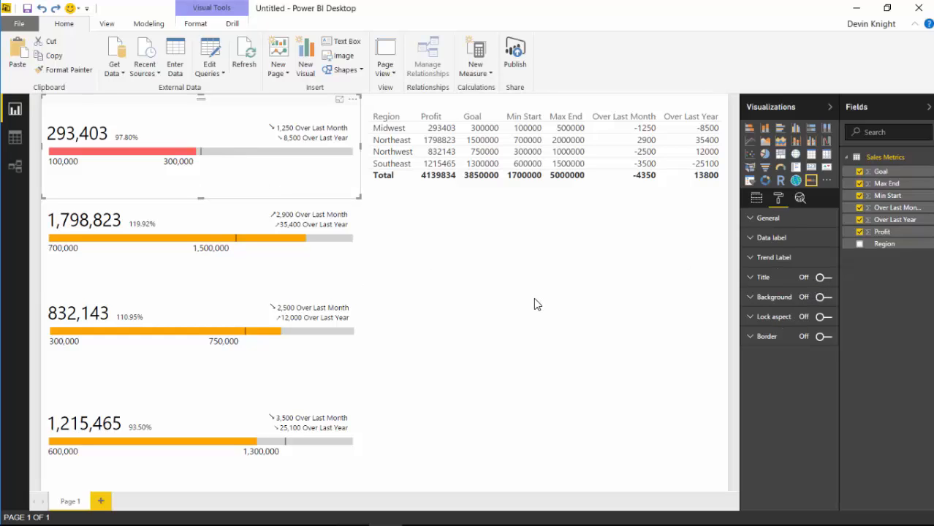
mouse_move(816, 325)
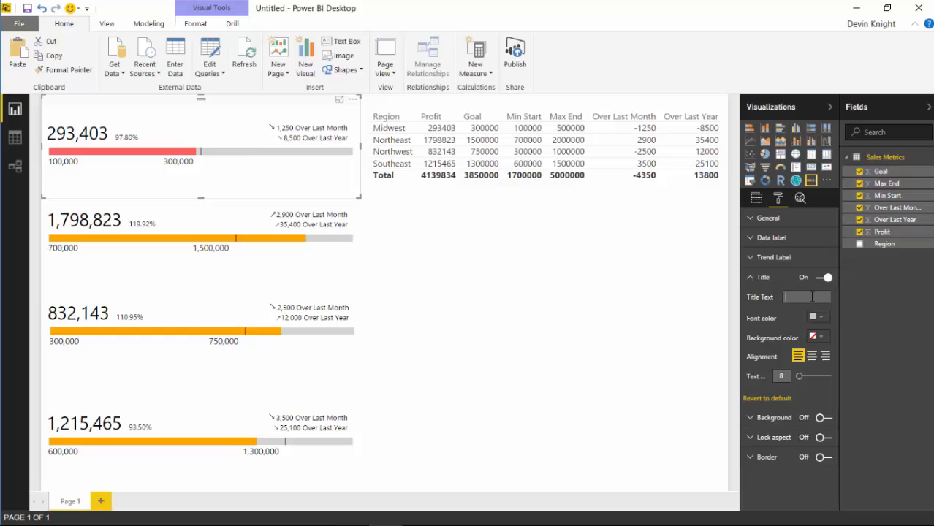
Step: Title the first gauge 'Midwest' and choose red for the title colour
type("Midwest")
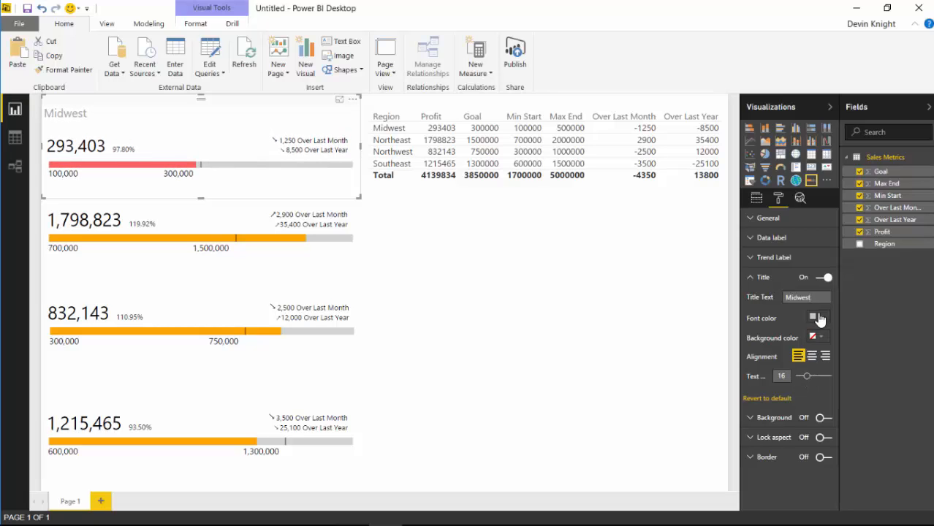
left_click(817, 317)
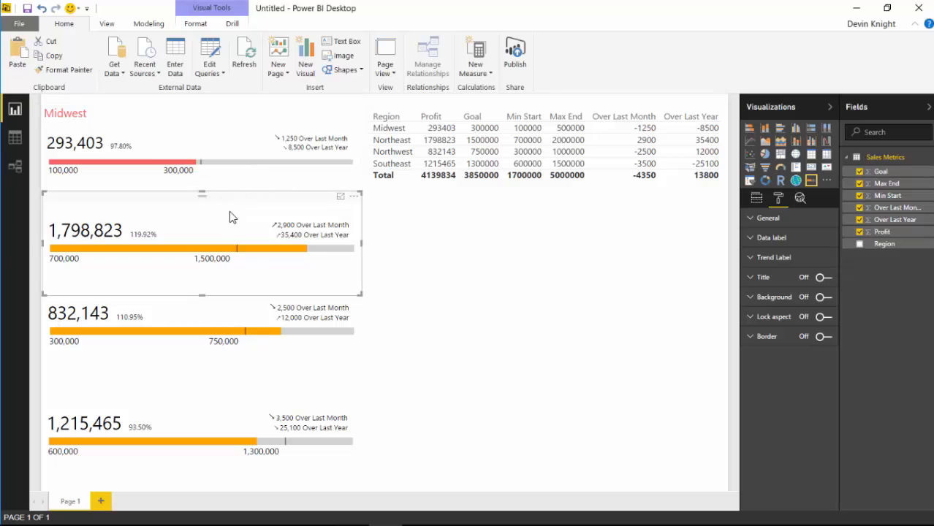
Step: Set the Northeast gauge's main bar colour to purple, then select the third gauge
left_click(766, 217)
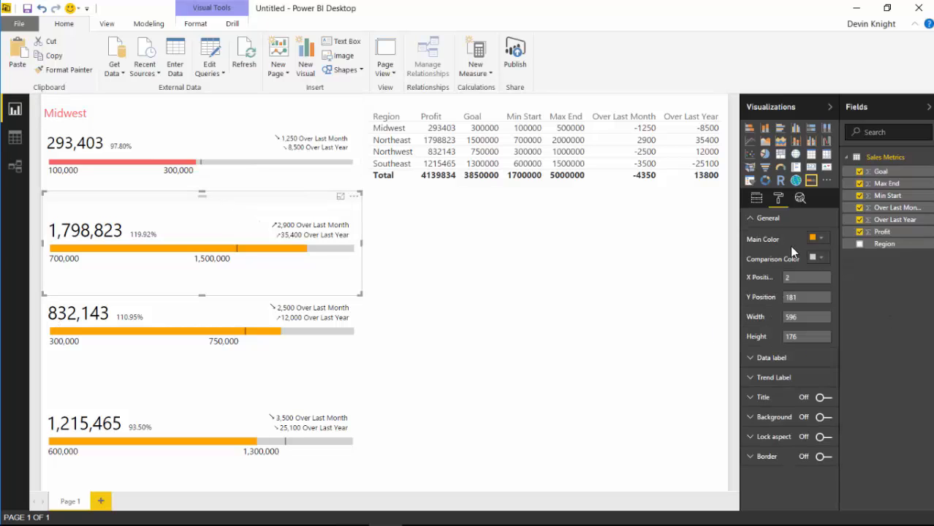
left_click(812, 238)
type("Northeast")
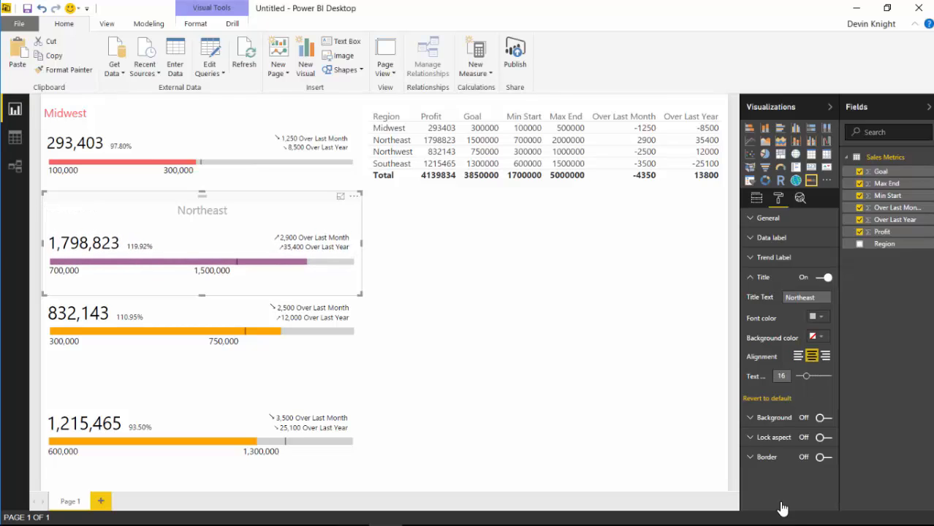
left_click(816, 317)
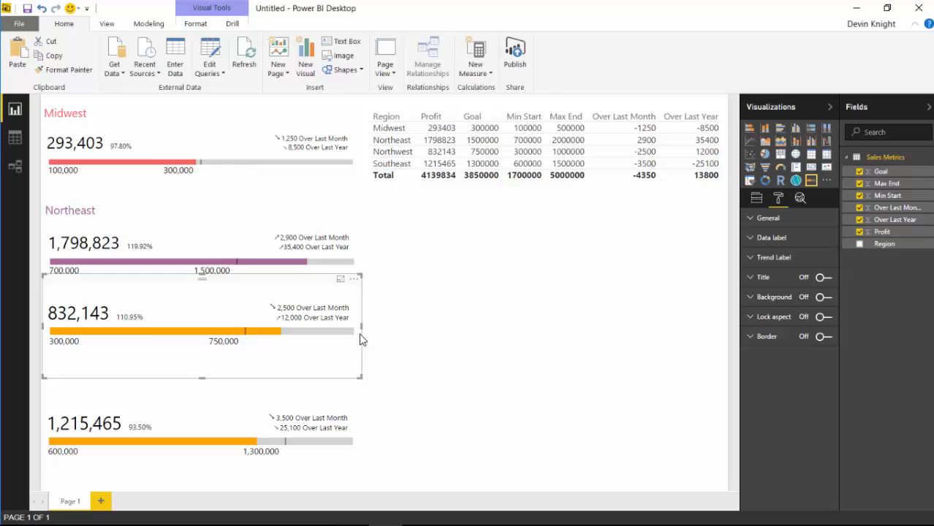
Step: Give the third gauge a light blue bar and the title 'Northwest'
left_click(749, 218)
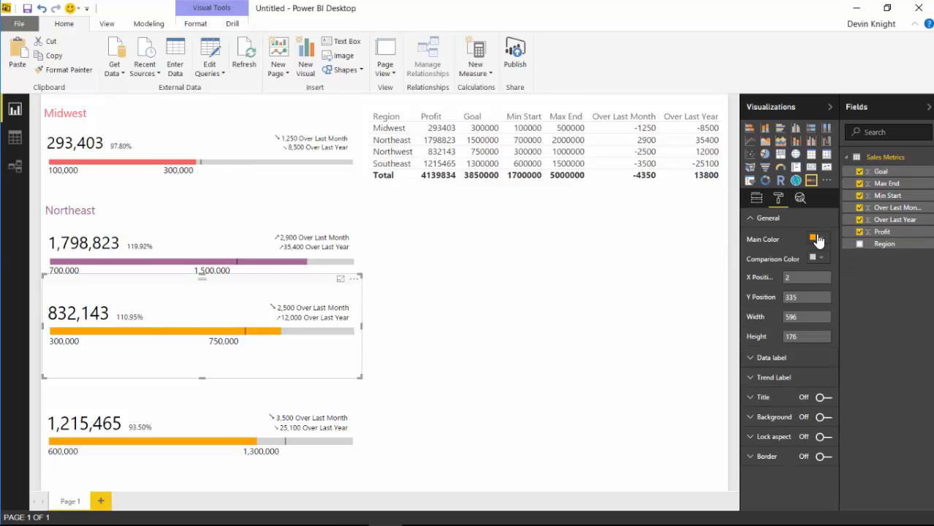
left_click(812, 239)
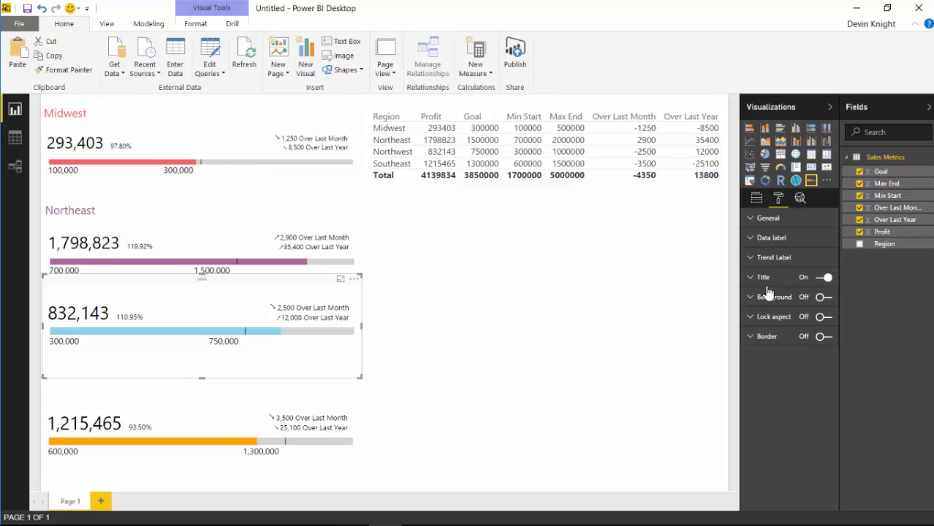
left_click(762, 276)
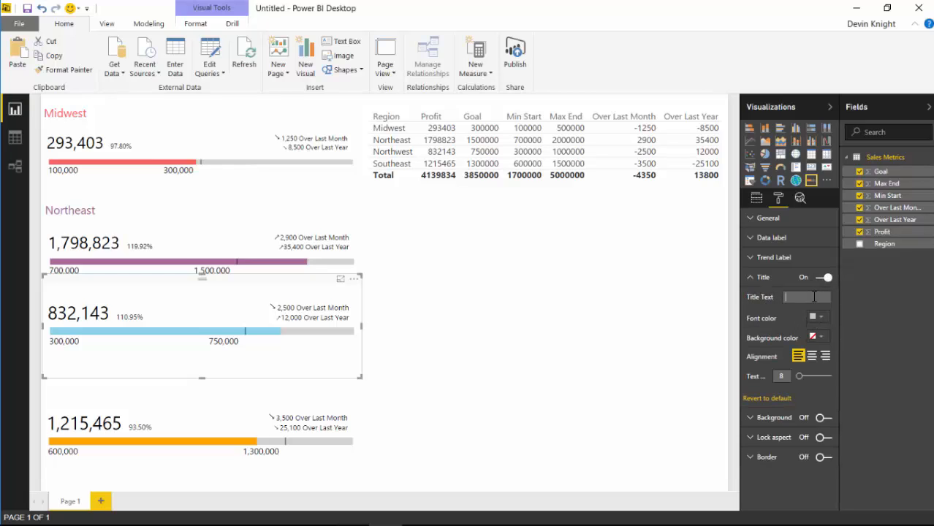
type("Nor")
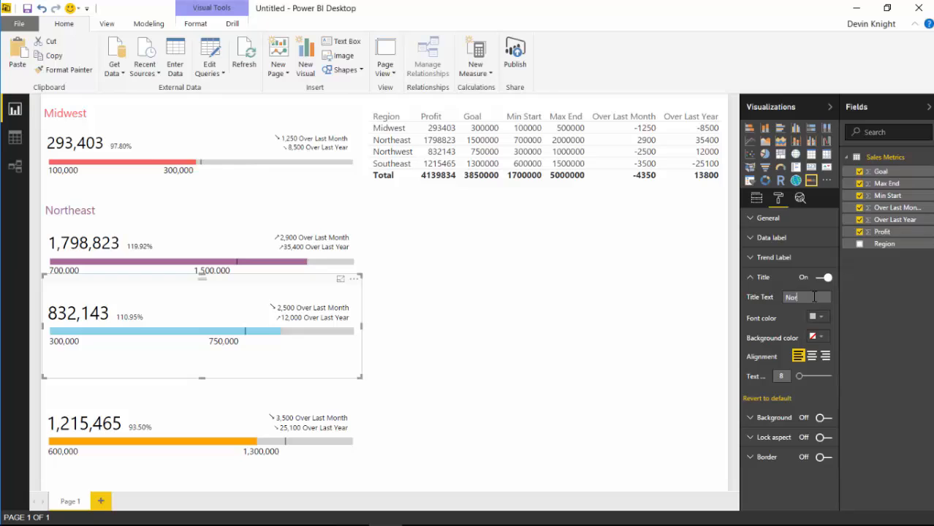
type("Northwest")
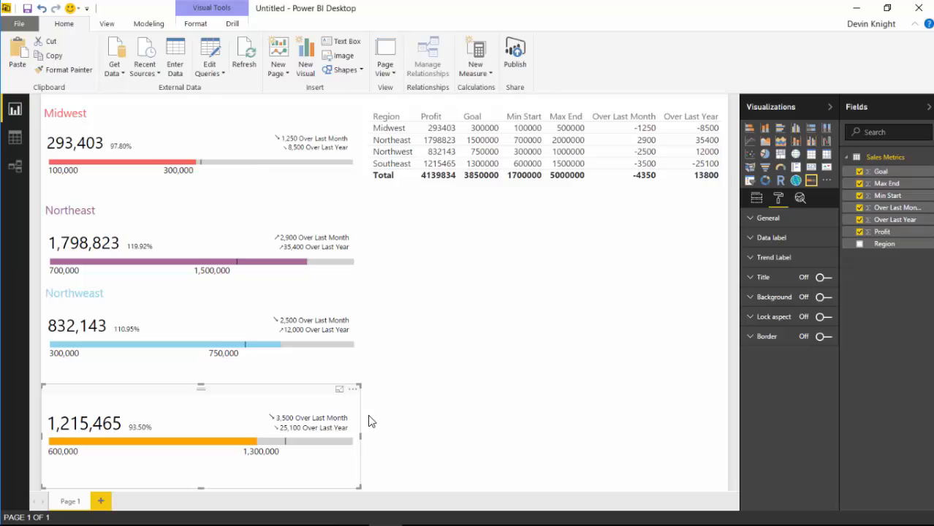
Step: Turn on the fourth gauge's title as 'Southeast' in orange
left_click(823, 277)
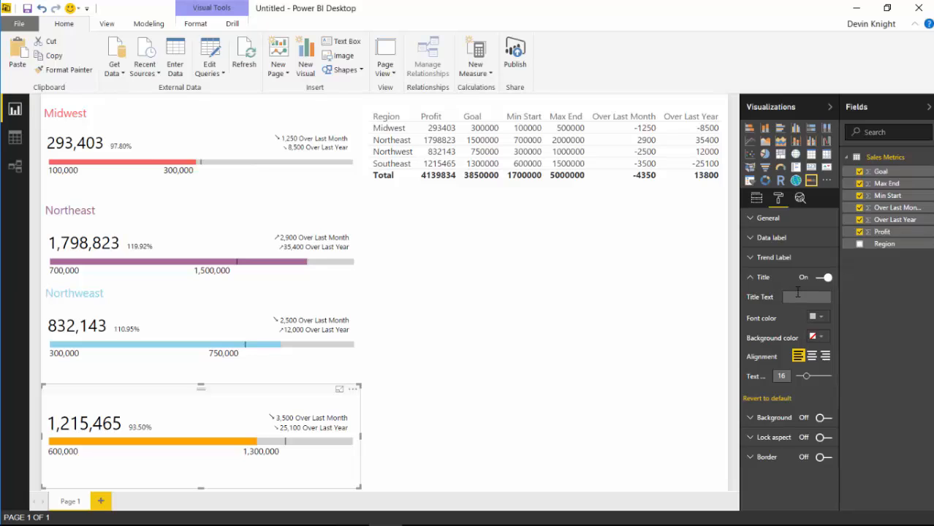
type("Southeast")
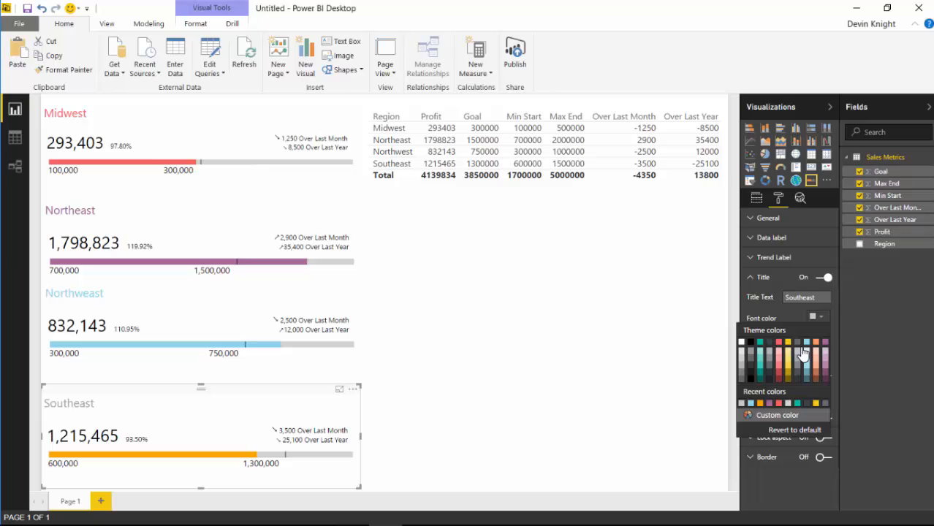
left_click(497, 369)
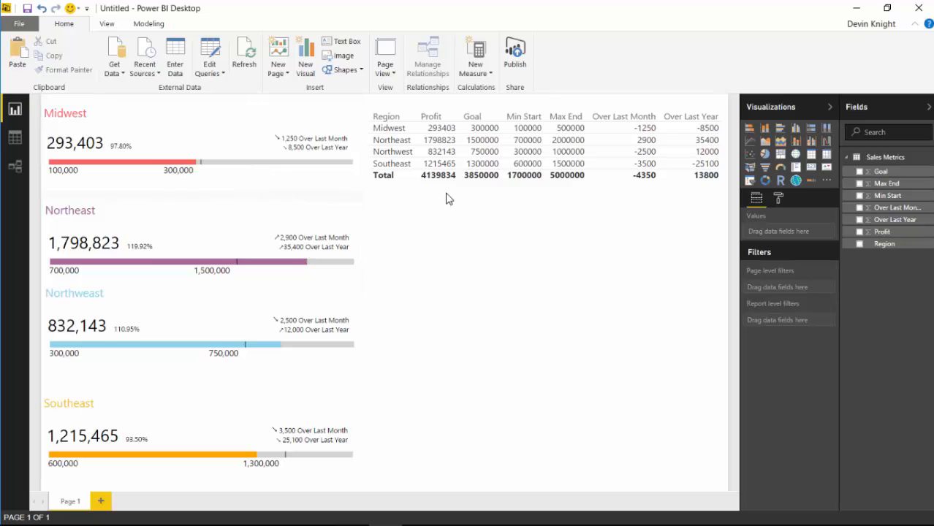
mouse_move(278, 212)
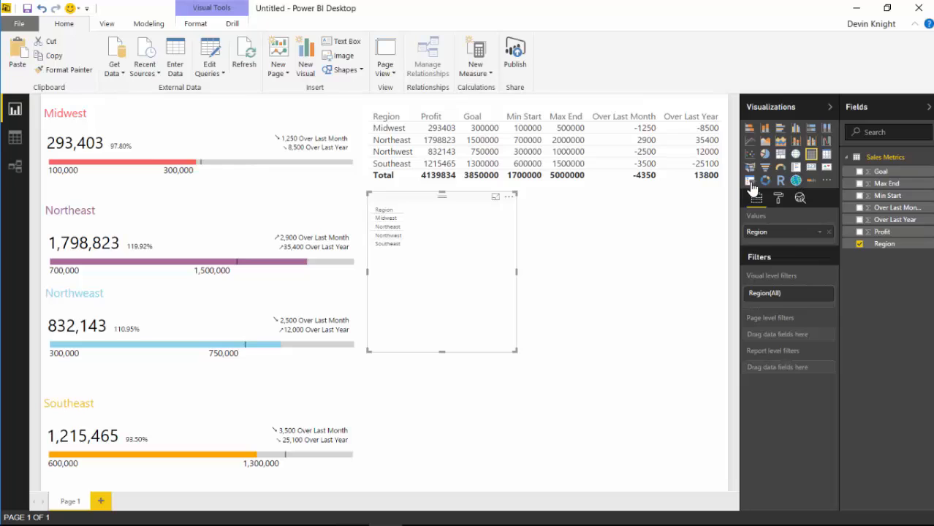
Step: Convert the Region list to a slicer and filter the gauges down to Northwest
left_click(378, 220)
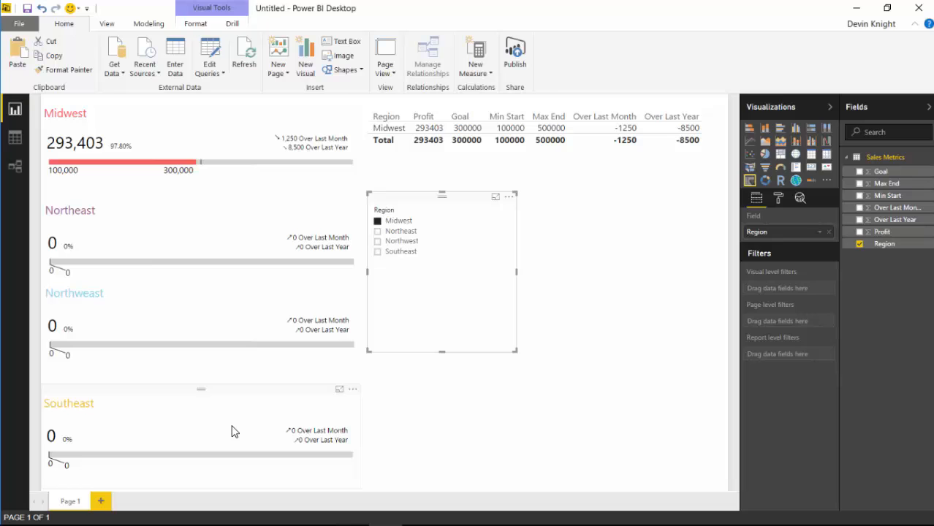
left_click(378, 231)
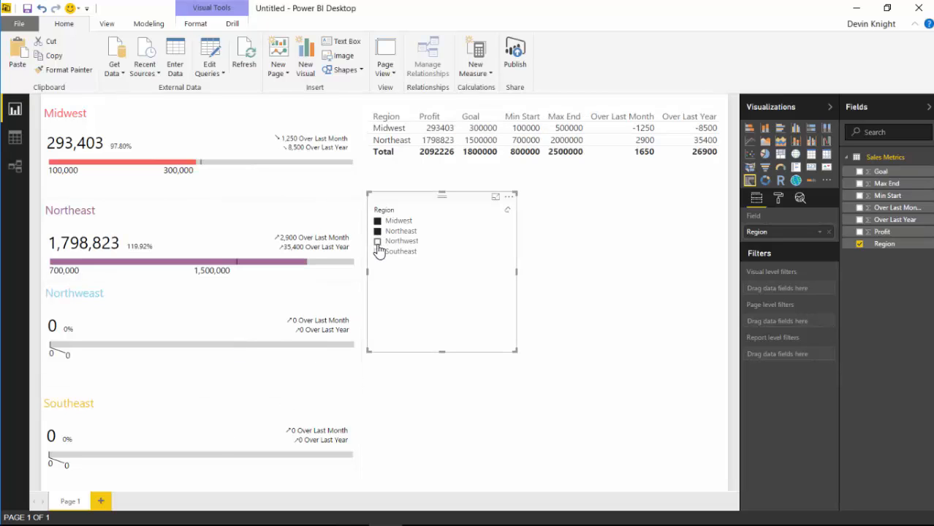
left_click(378, 241)
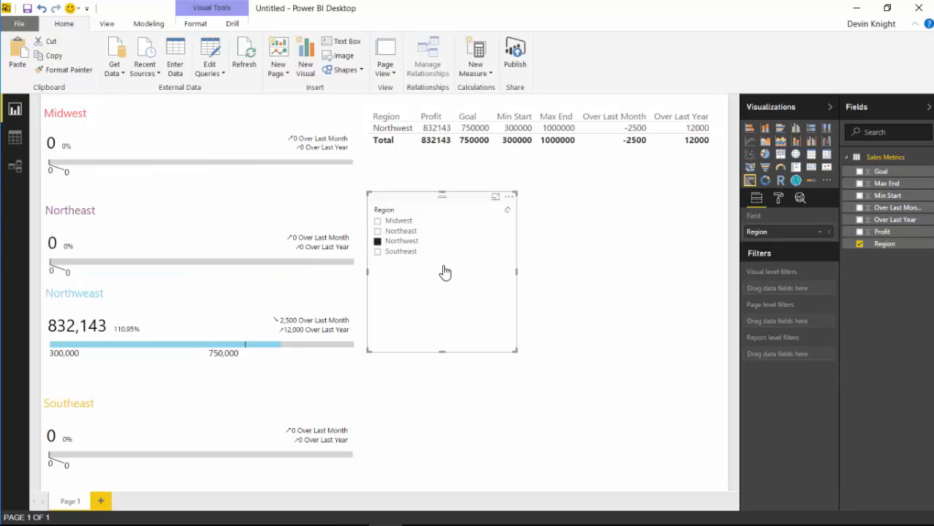
mouse_move(423, 327)
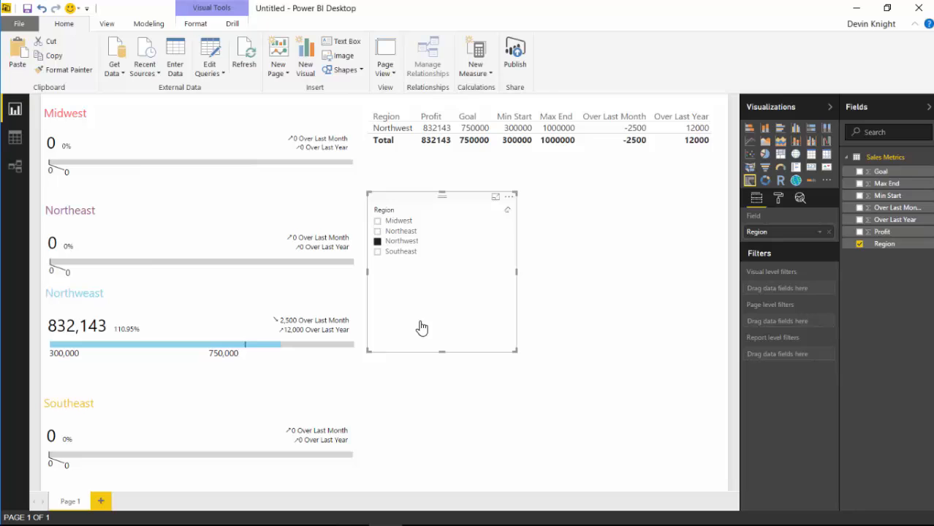